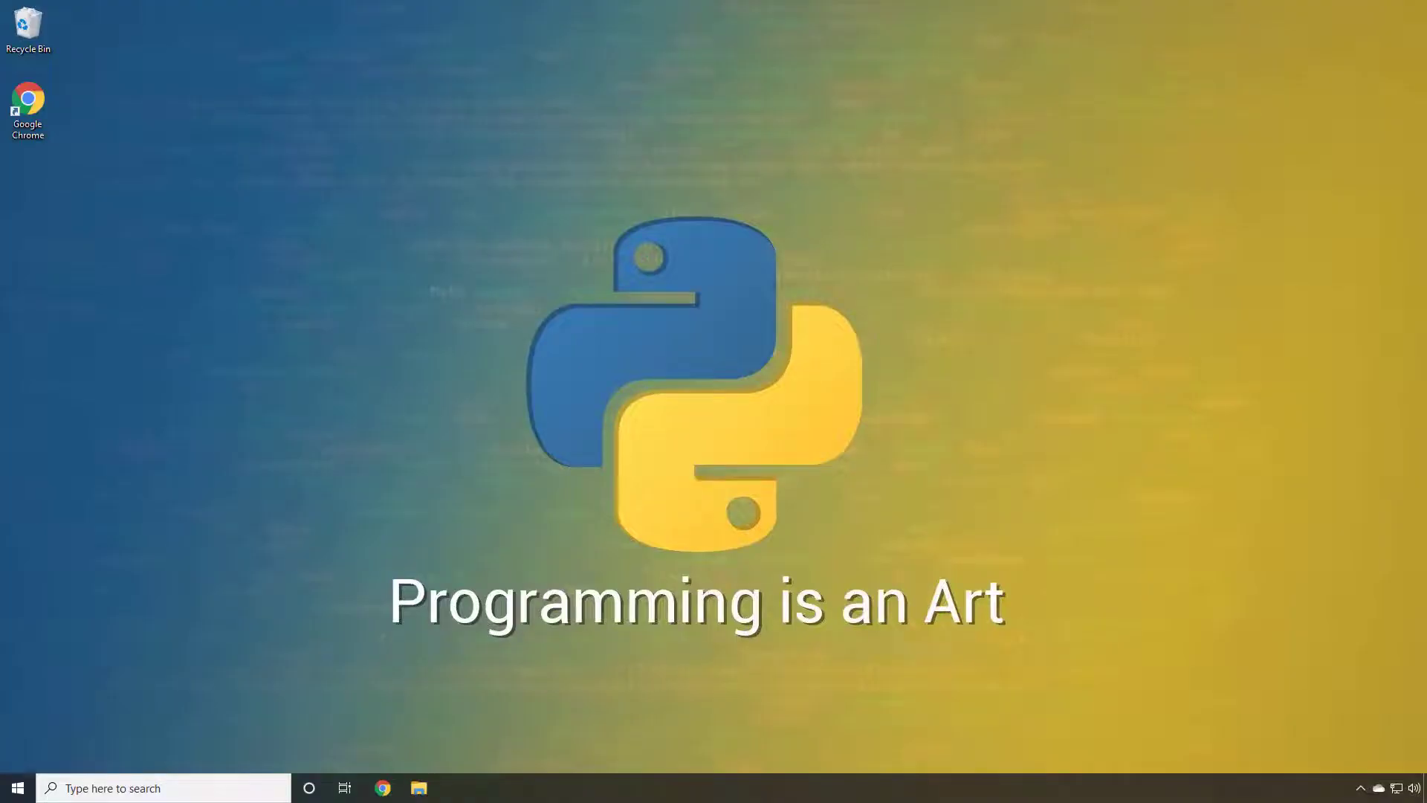
pyautogui.moveTo(106, 185)
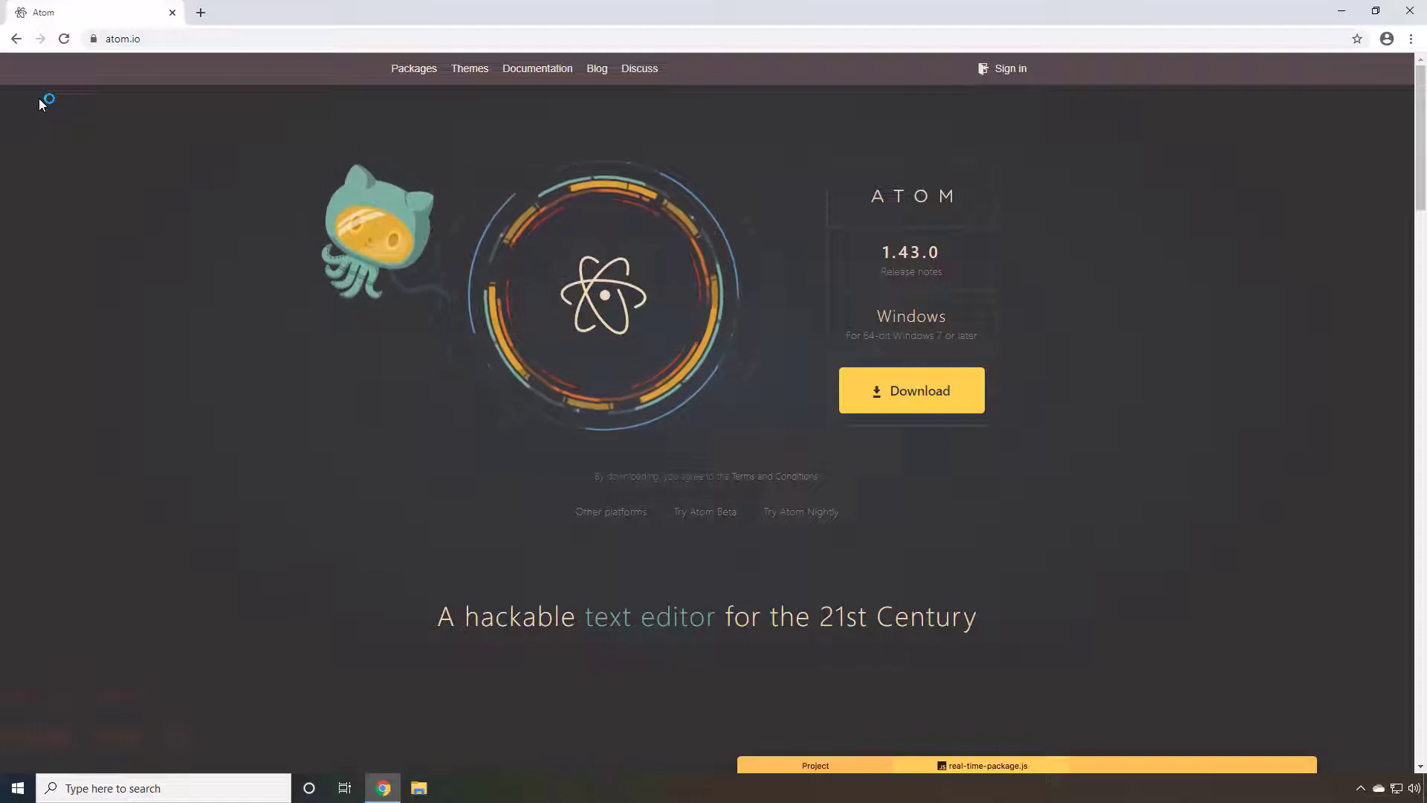
pyautogui.moveTo(862, 408)
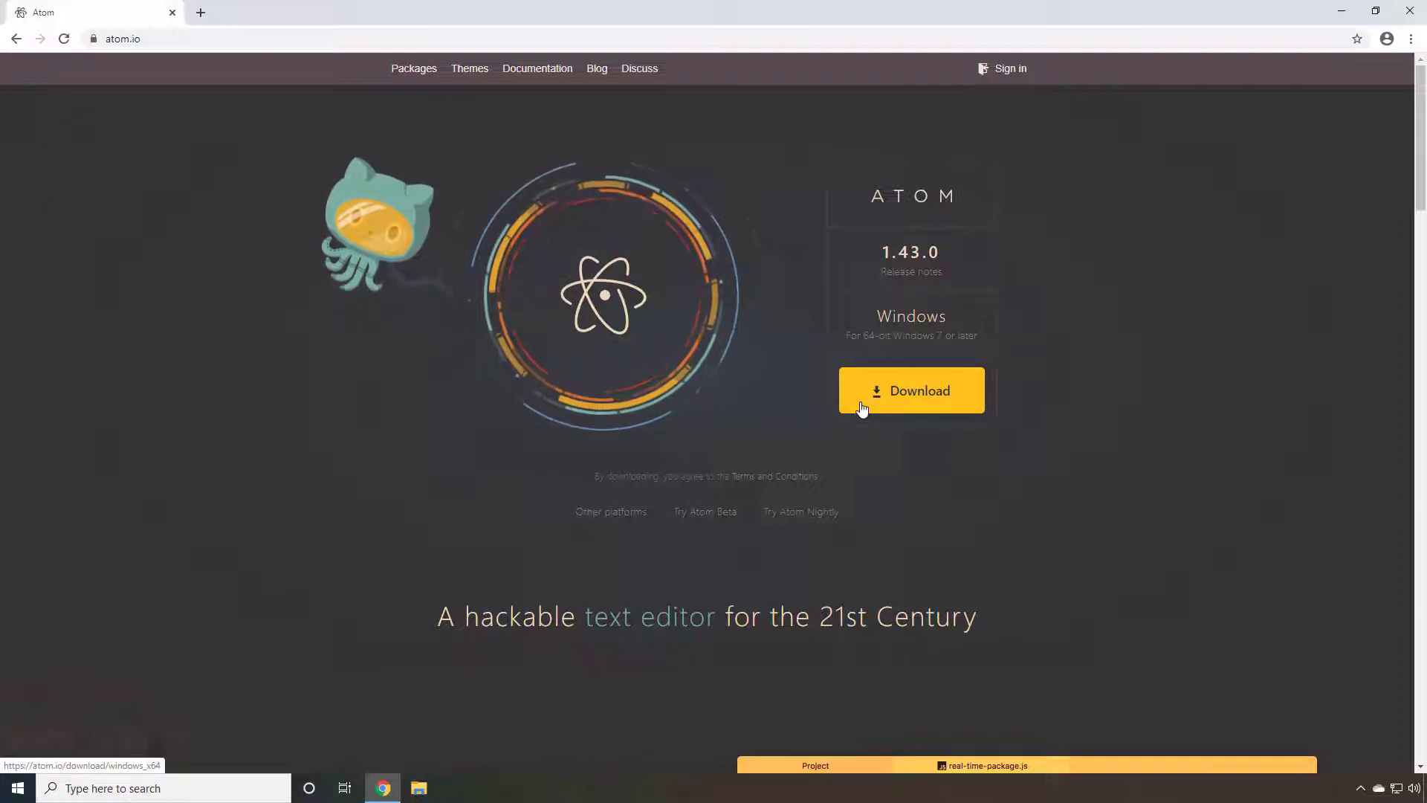
# Start the Atom download for 64-bit Windows from atom.io.
pyautogui.click(909, 391)
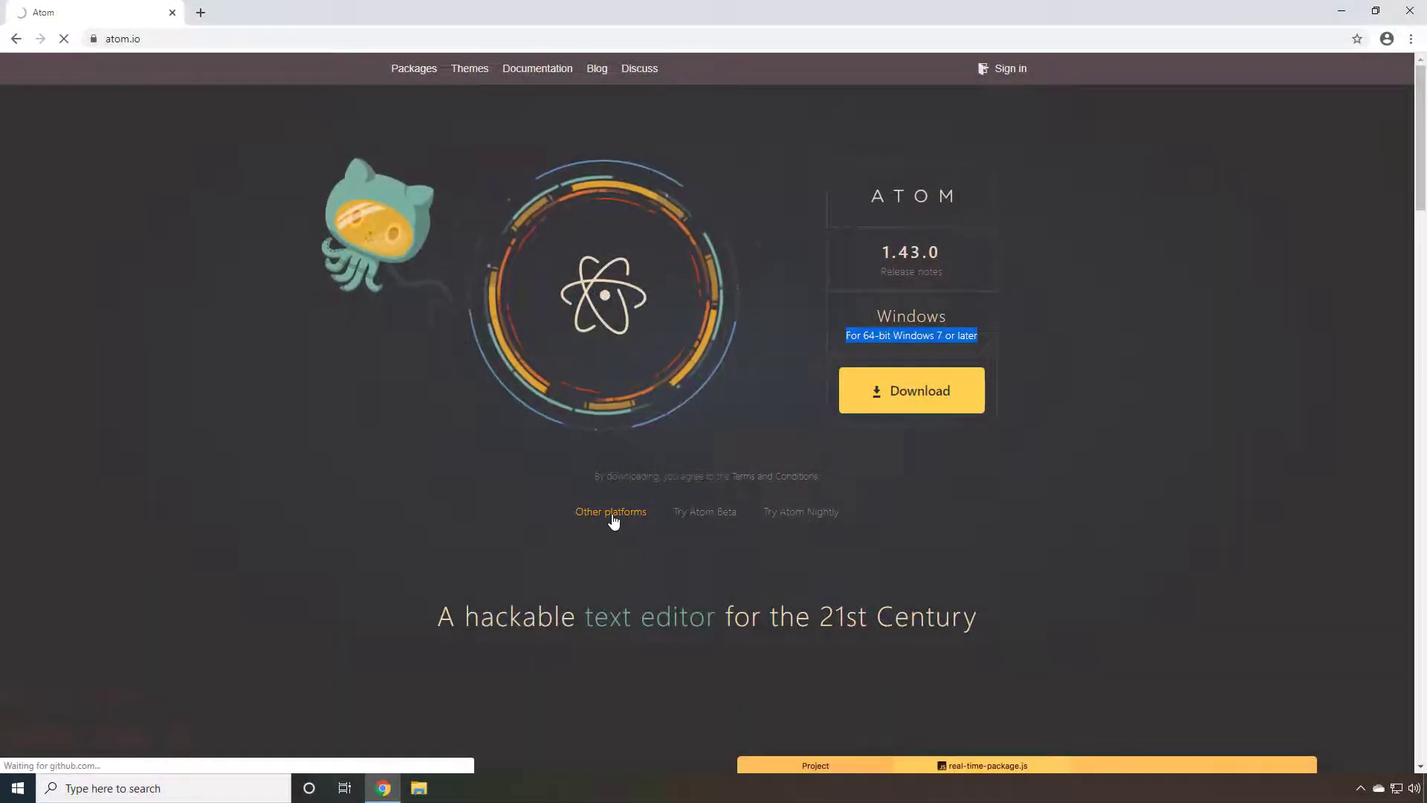
# Reach the Atom 1.43.0 release assets on GitHub, including AtomSetup-x64.exe.
pyautogui.click(910, 270)
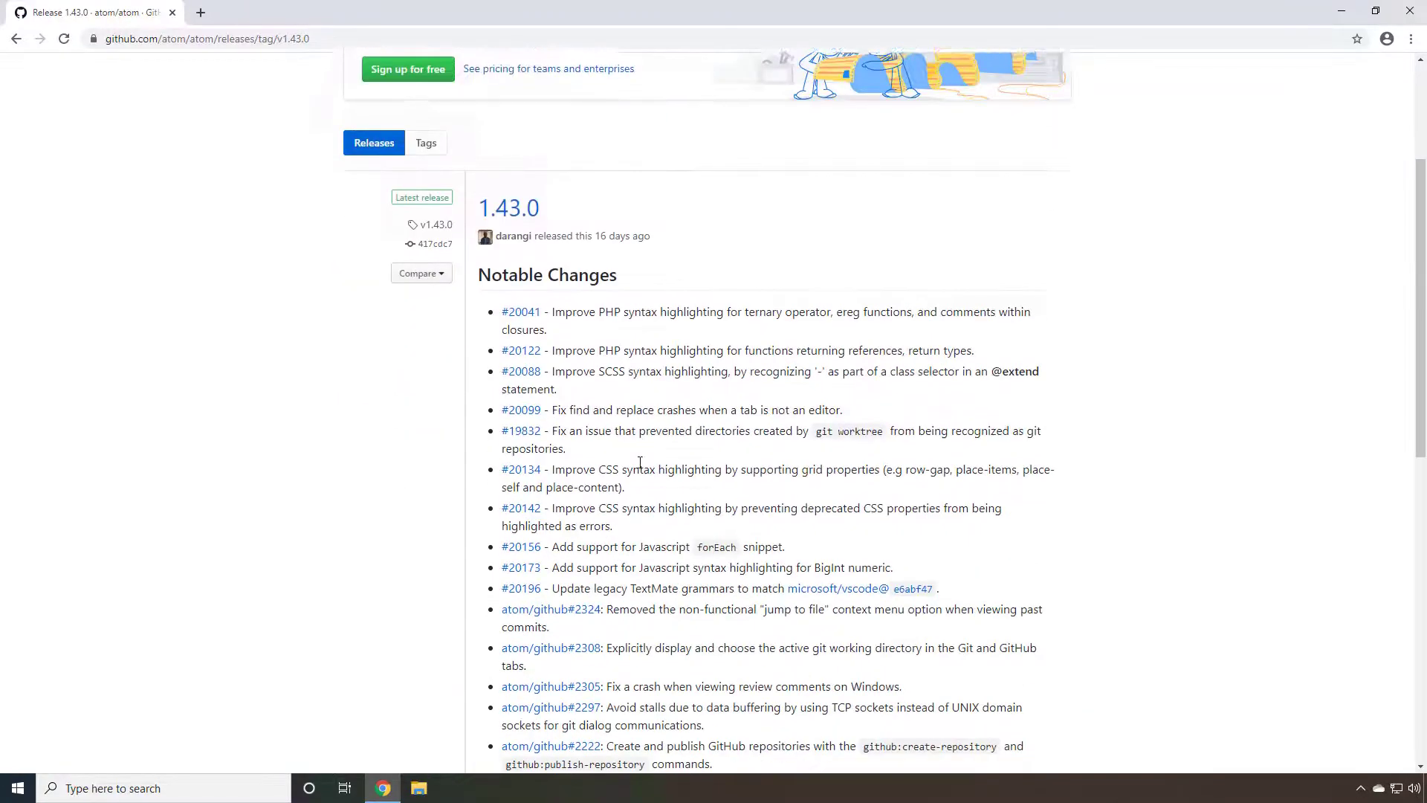
pyautogui.scroll(-3)
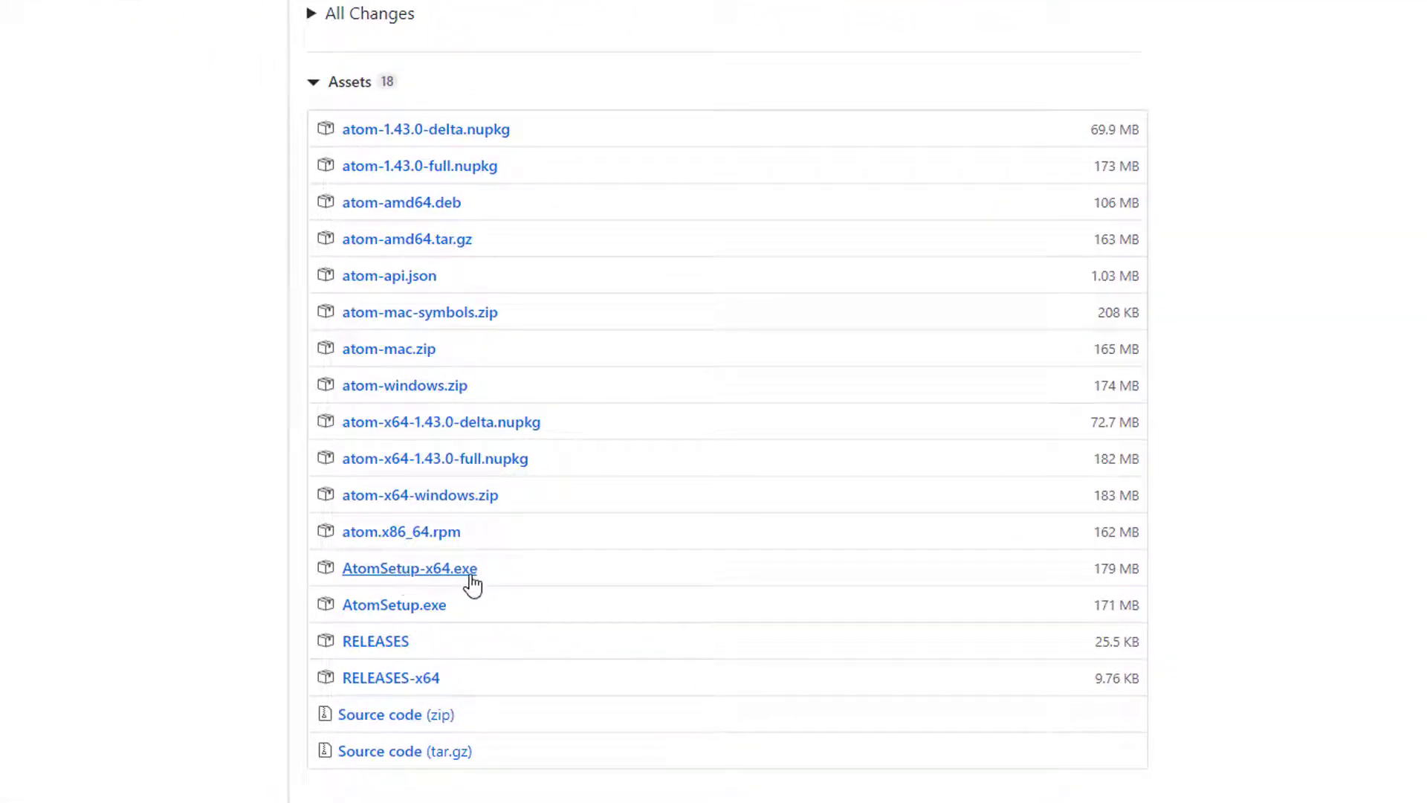
pyautogui.moveTo(510, 360)
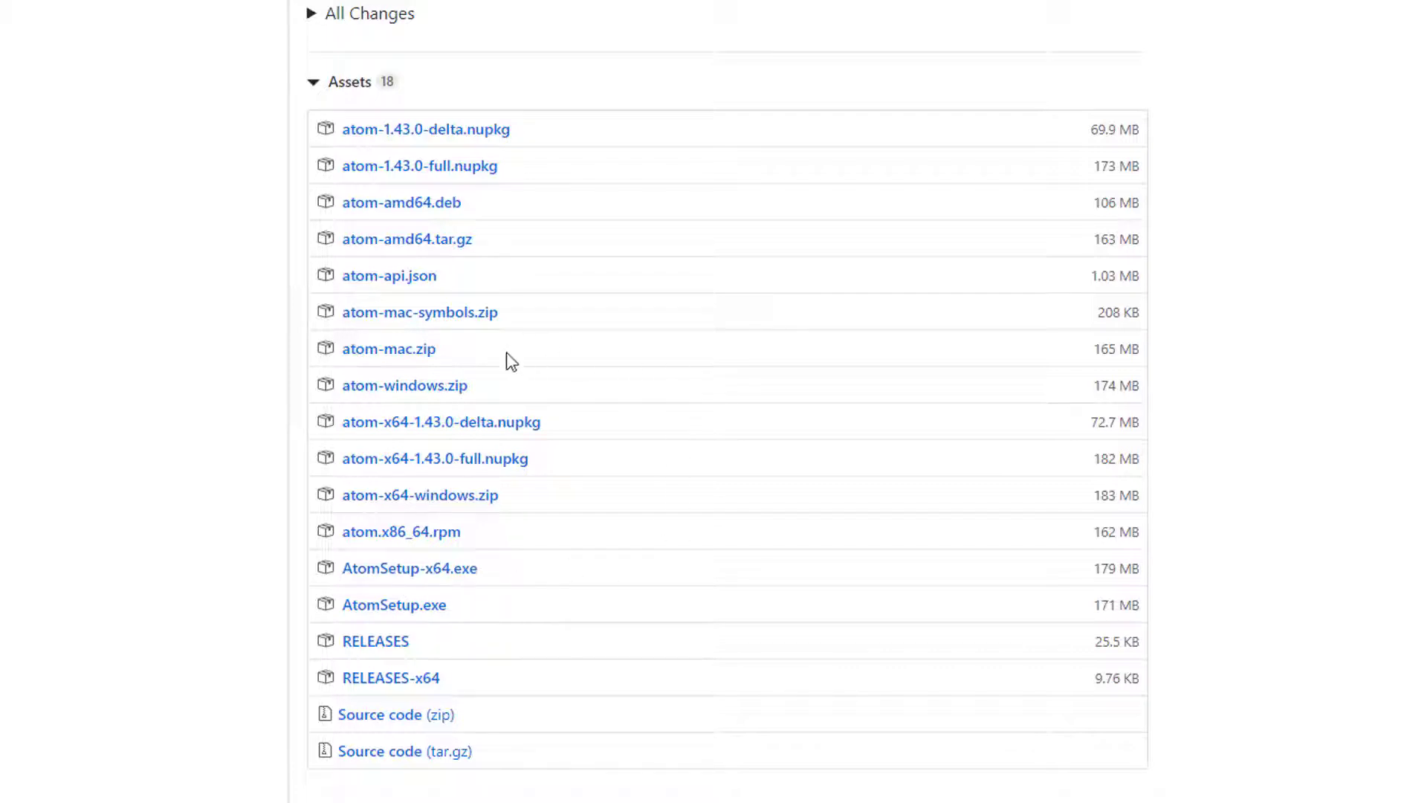
pyautogui.moveTo(446, 389)
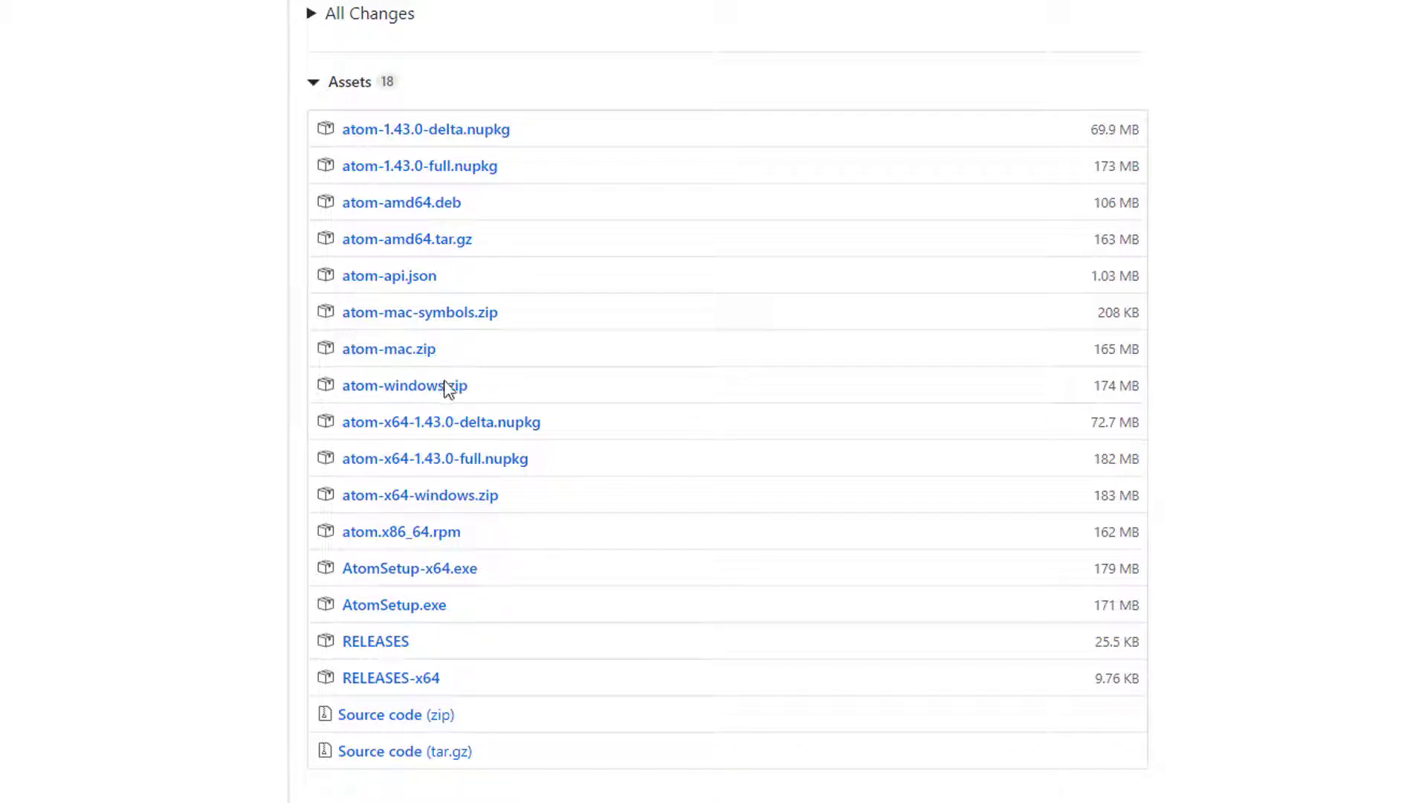
pyautogui.moveTo(661, 423)
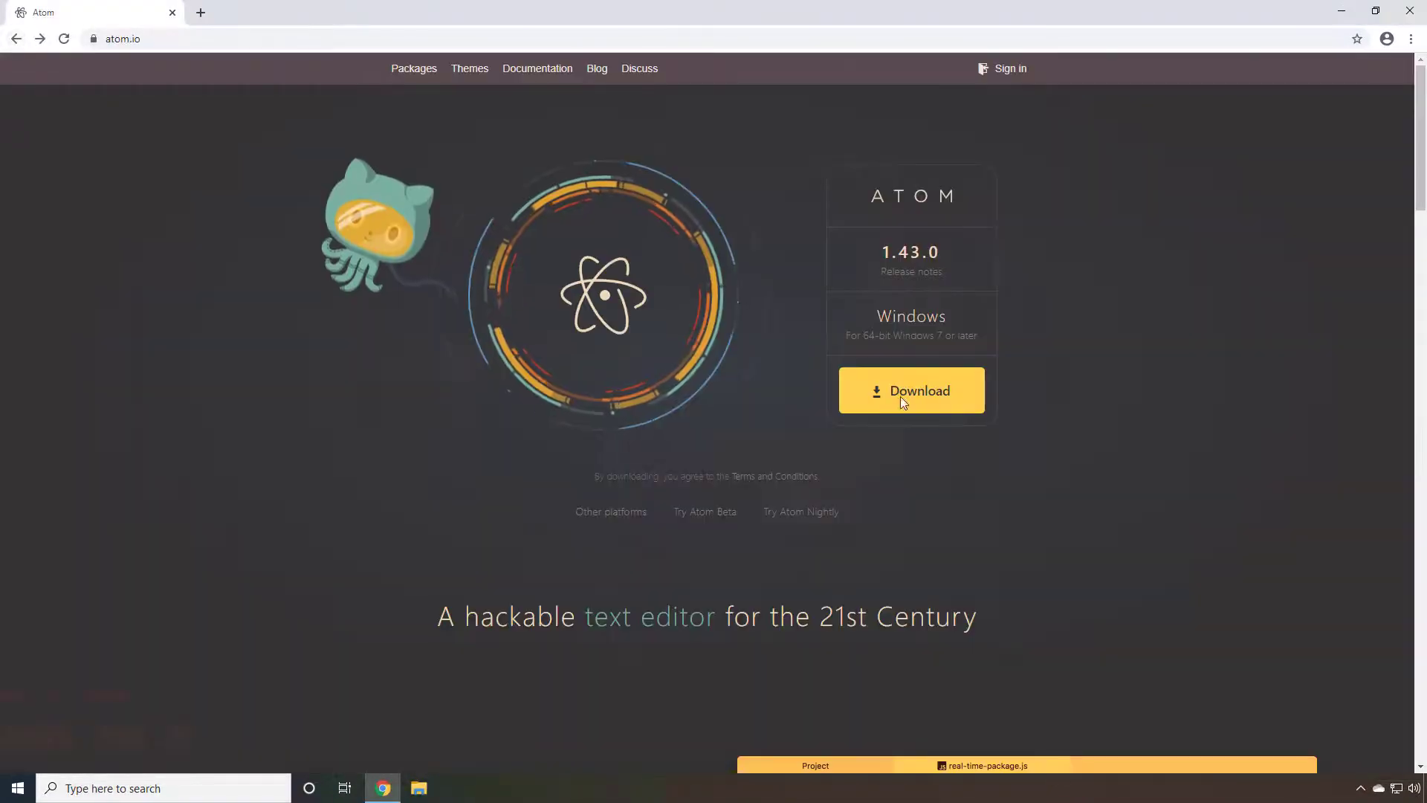
# Download the Atom Windows installer with atom.io's yellow Download button.
pyautogui.click(910, 391)
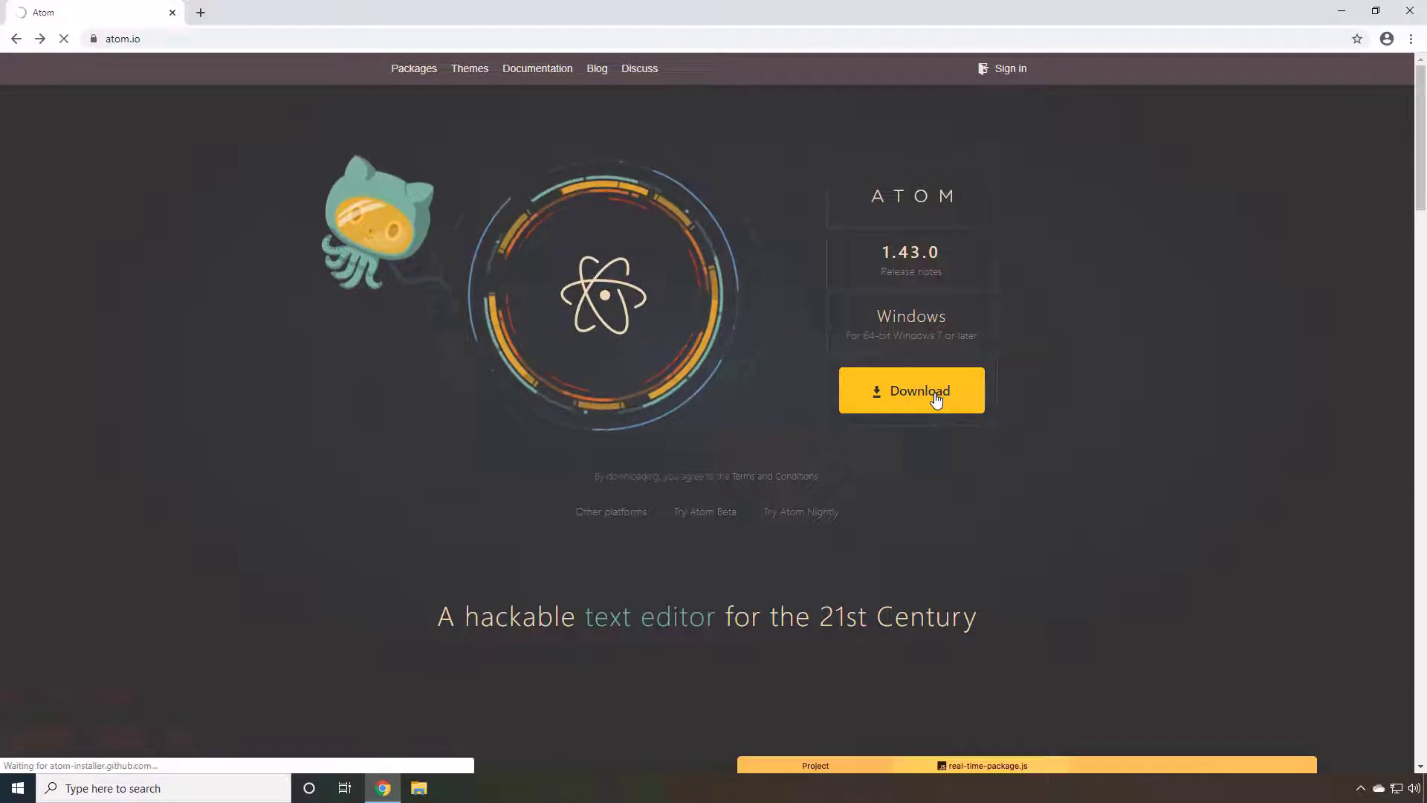
pyautogui.click(910, 391)
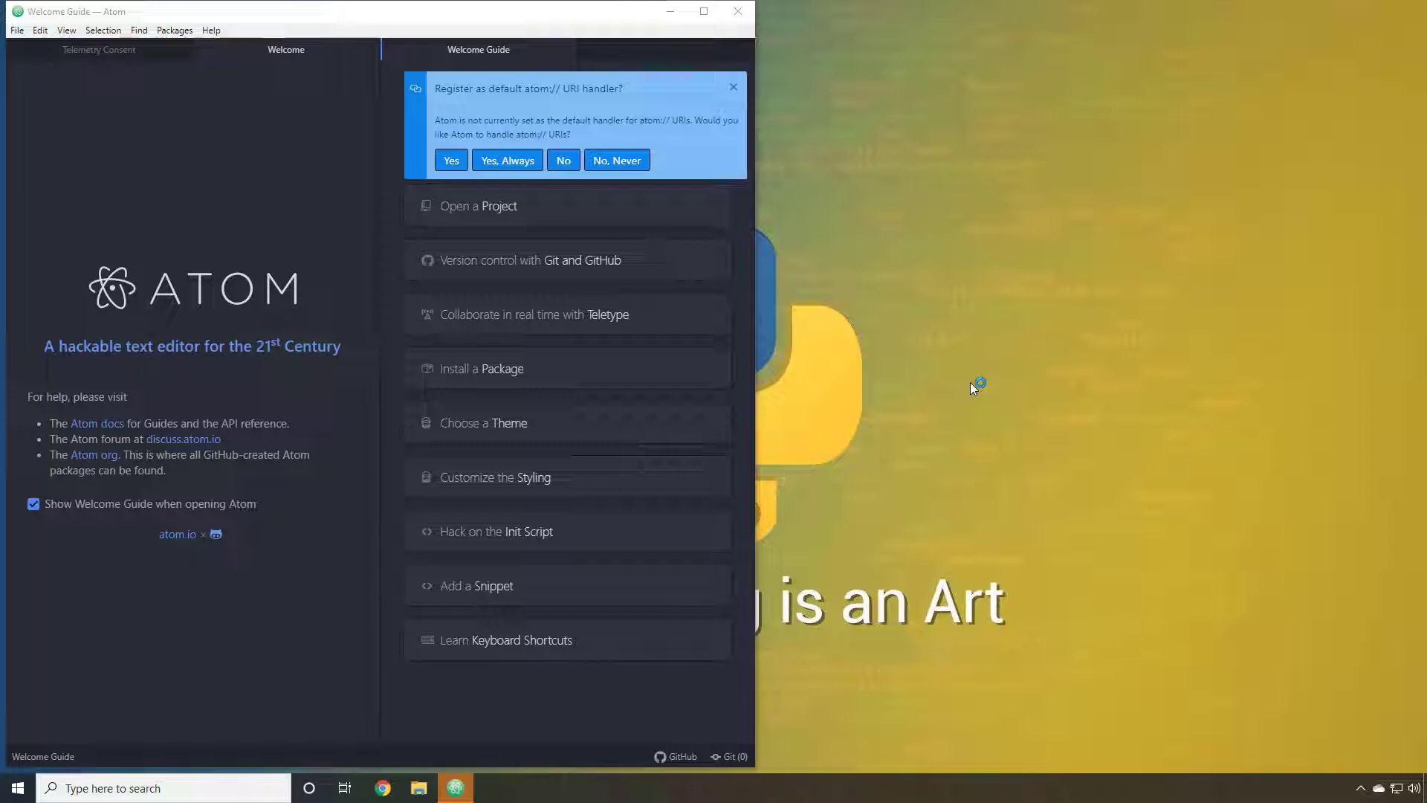
# Dismiss the URI handler prompt and reach Install Packages via the Welcome Guide.
pyautogui.click(562, 159)
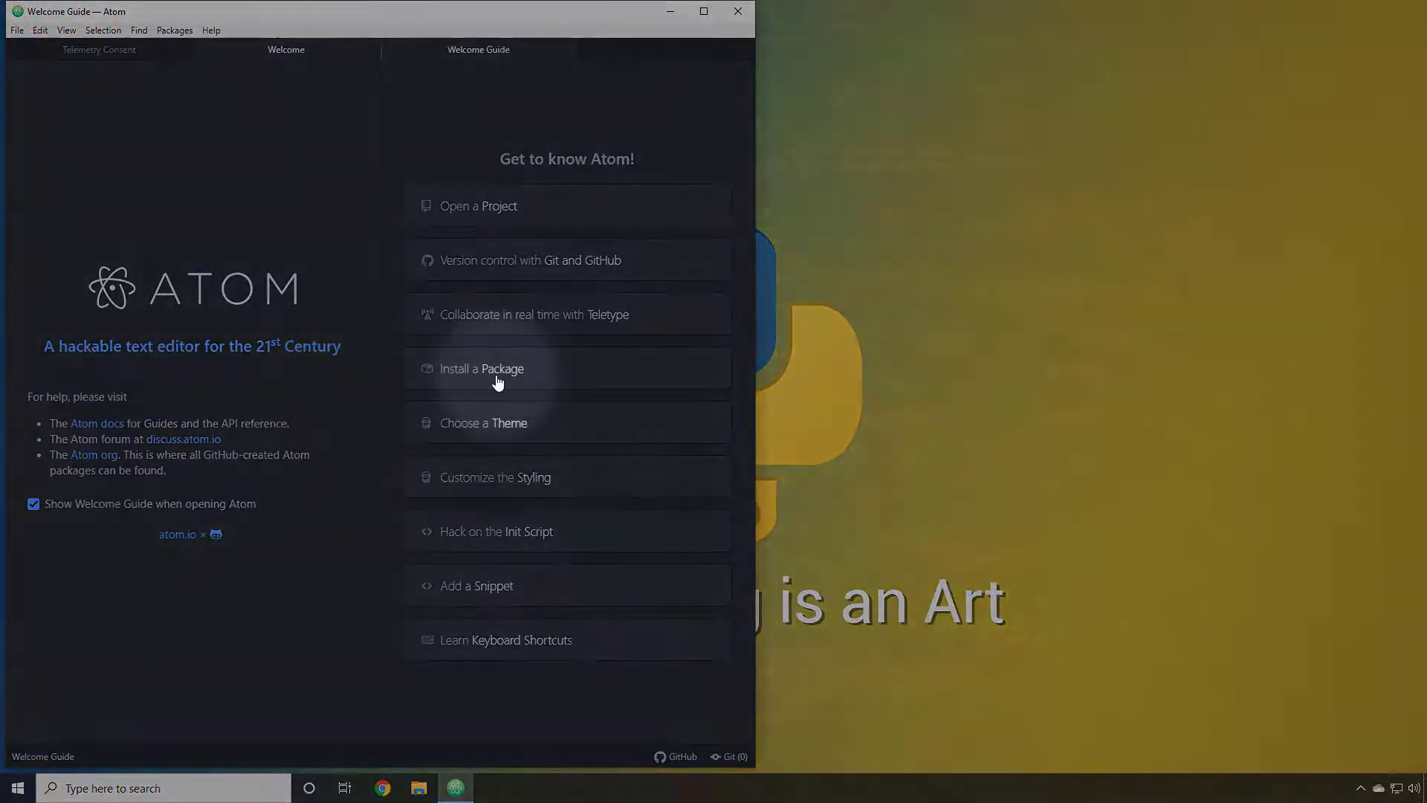
pyautogui.click(482, 369)
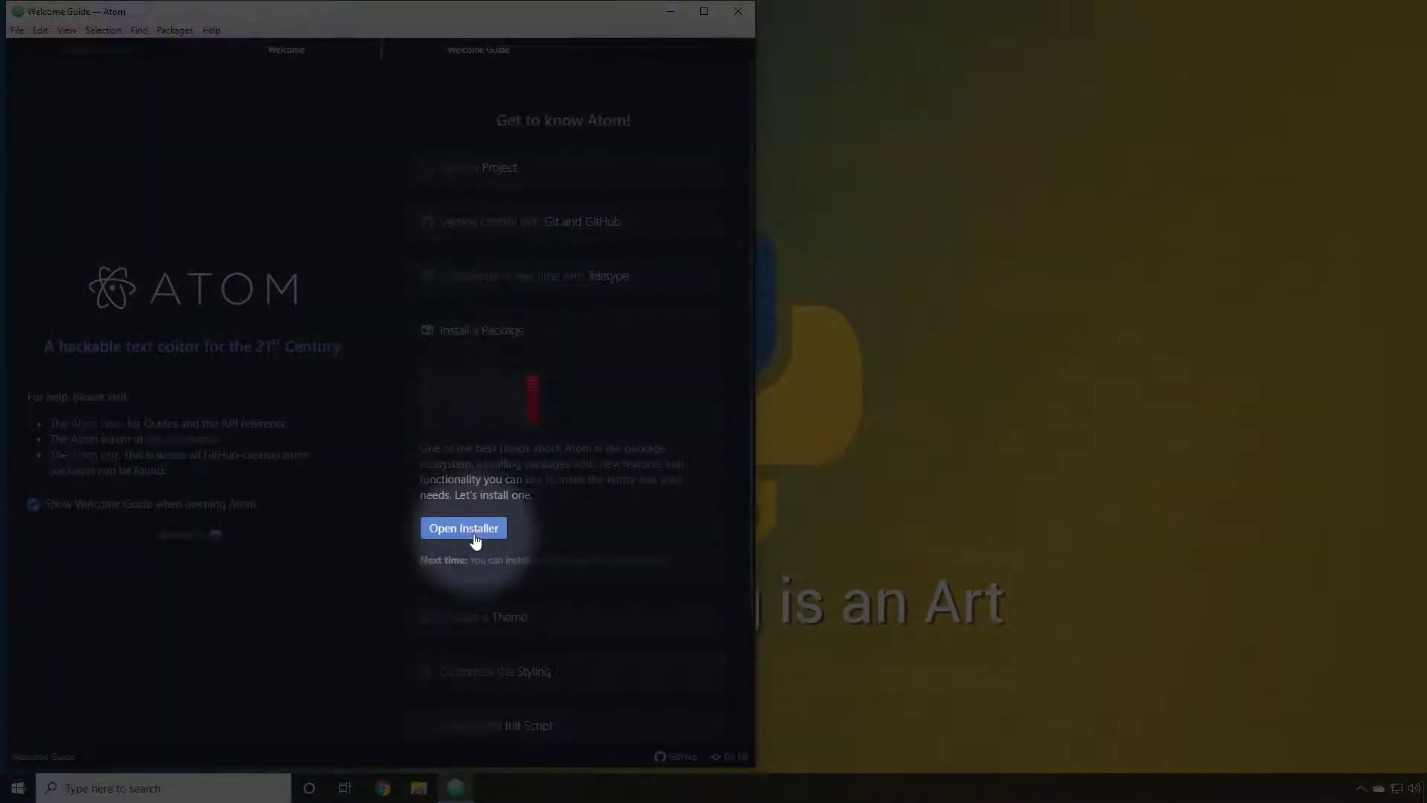
pyautogui.click(463, 528)
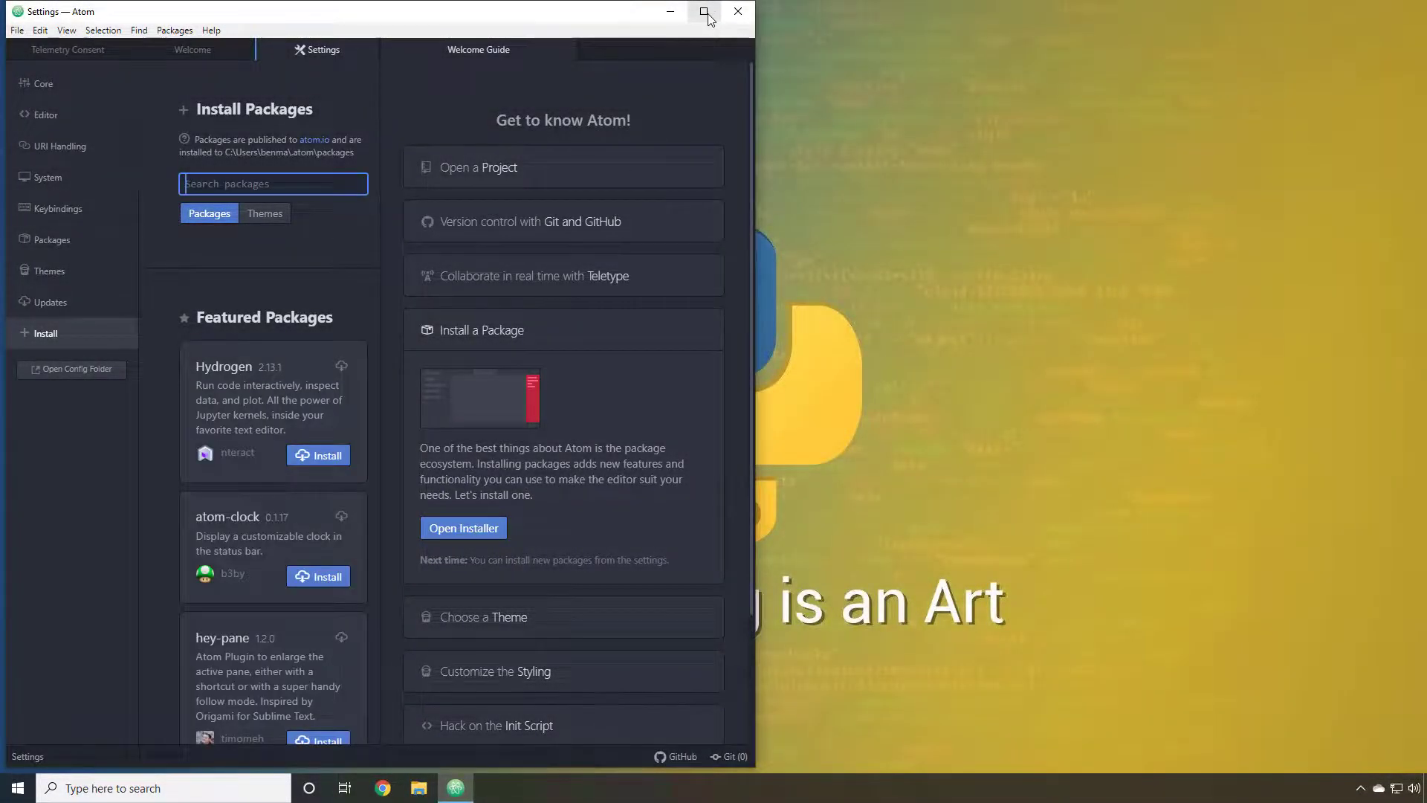
# Maximize Atom, search packages for 'python' and install atom-python-run.
pyautogui.click(708, 10)
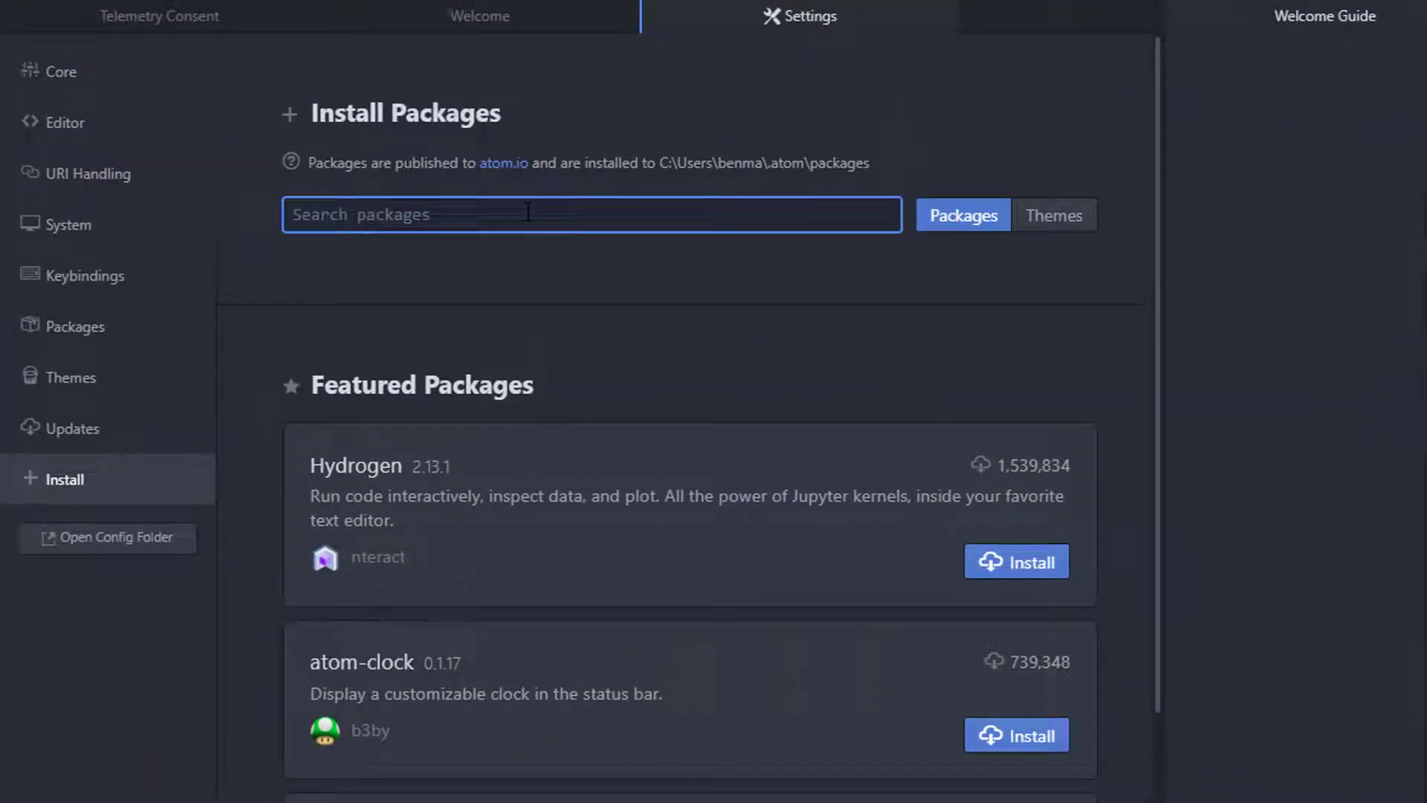
pyautogui.write('python')
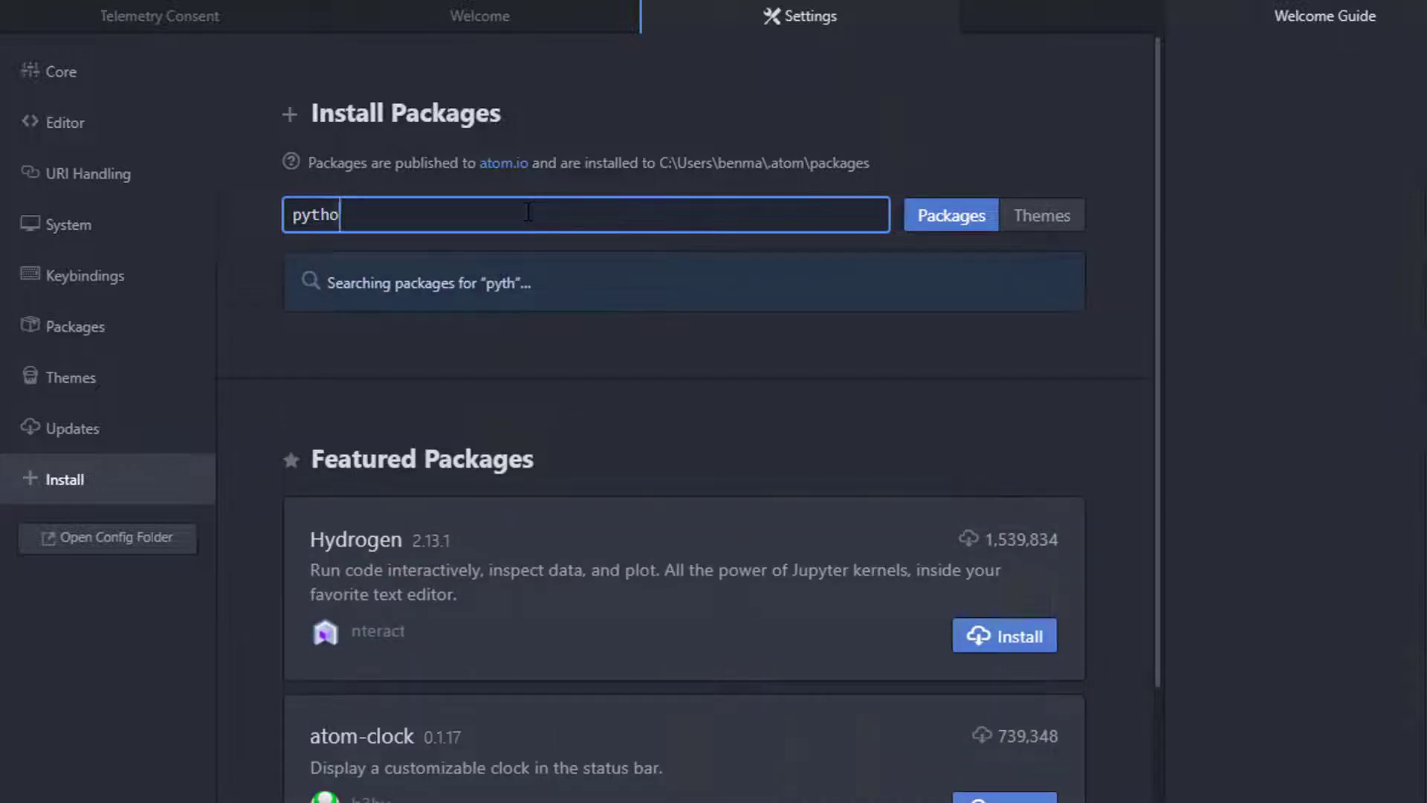
pyautogui.write('n')
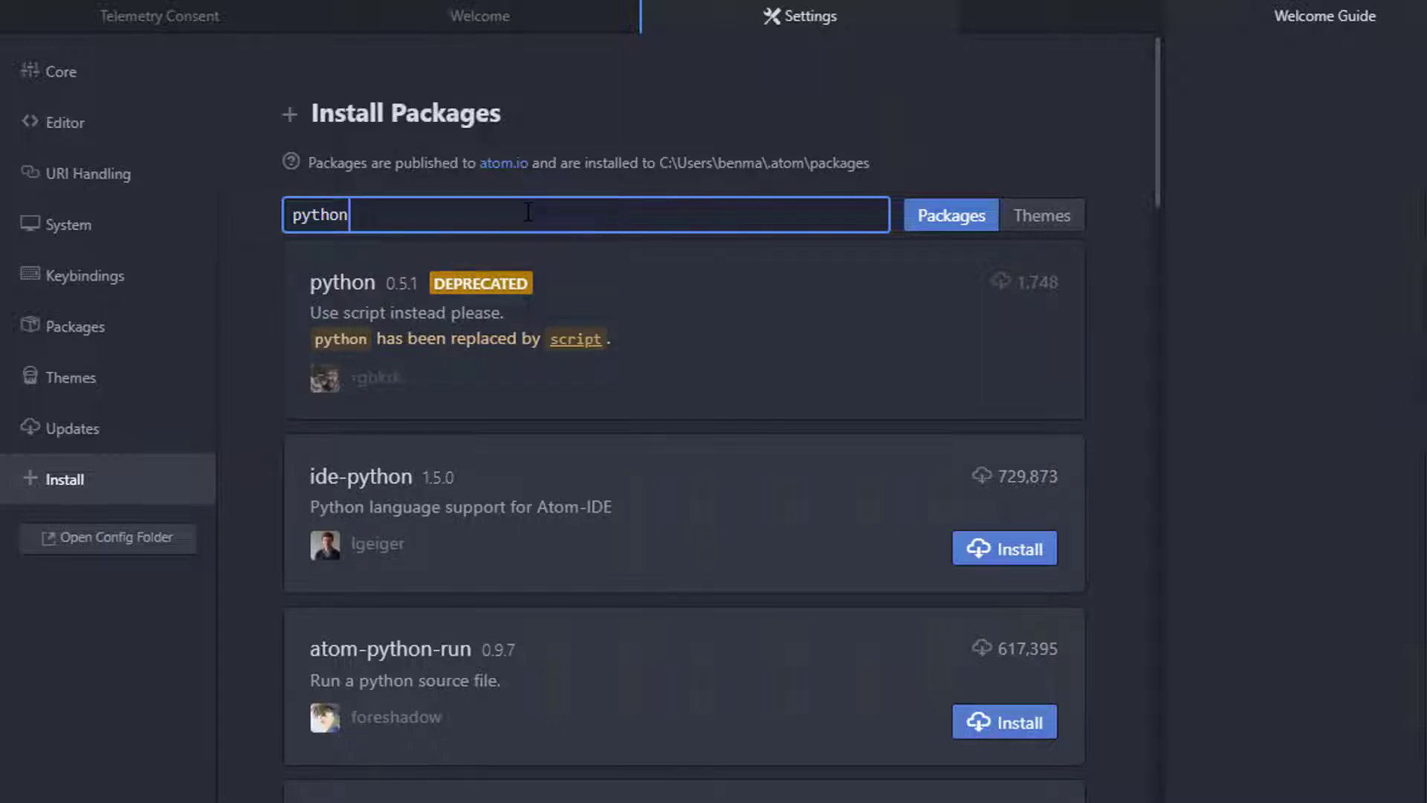
pyautogui.moveTo(395, 694)
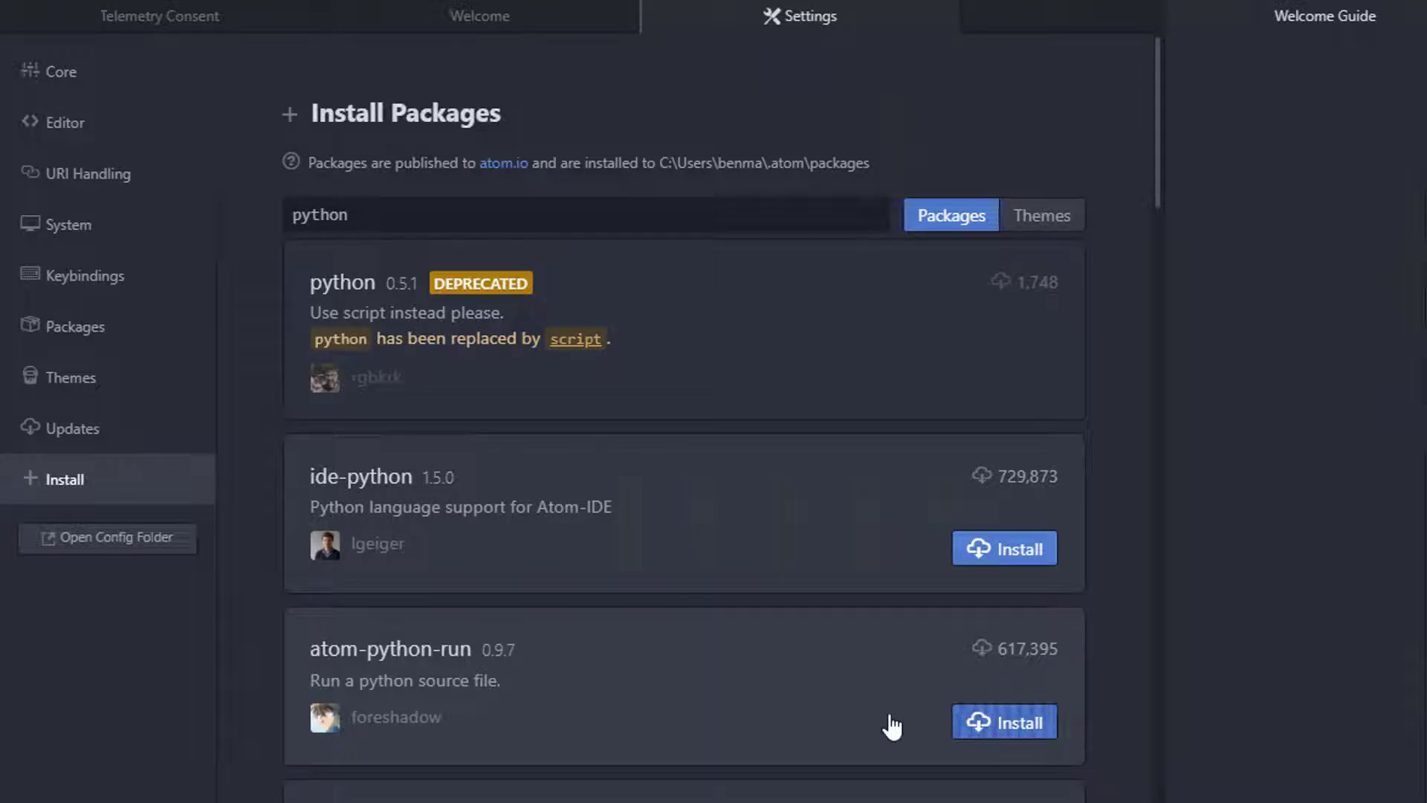
pyautogui.click(1004, 723)
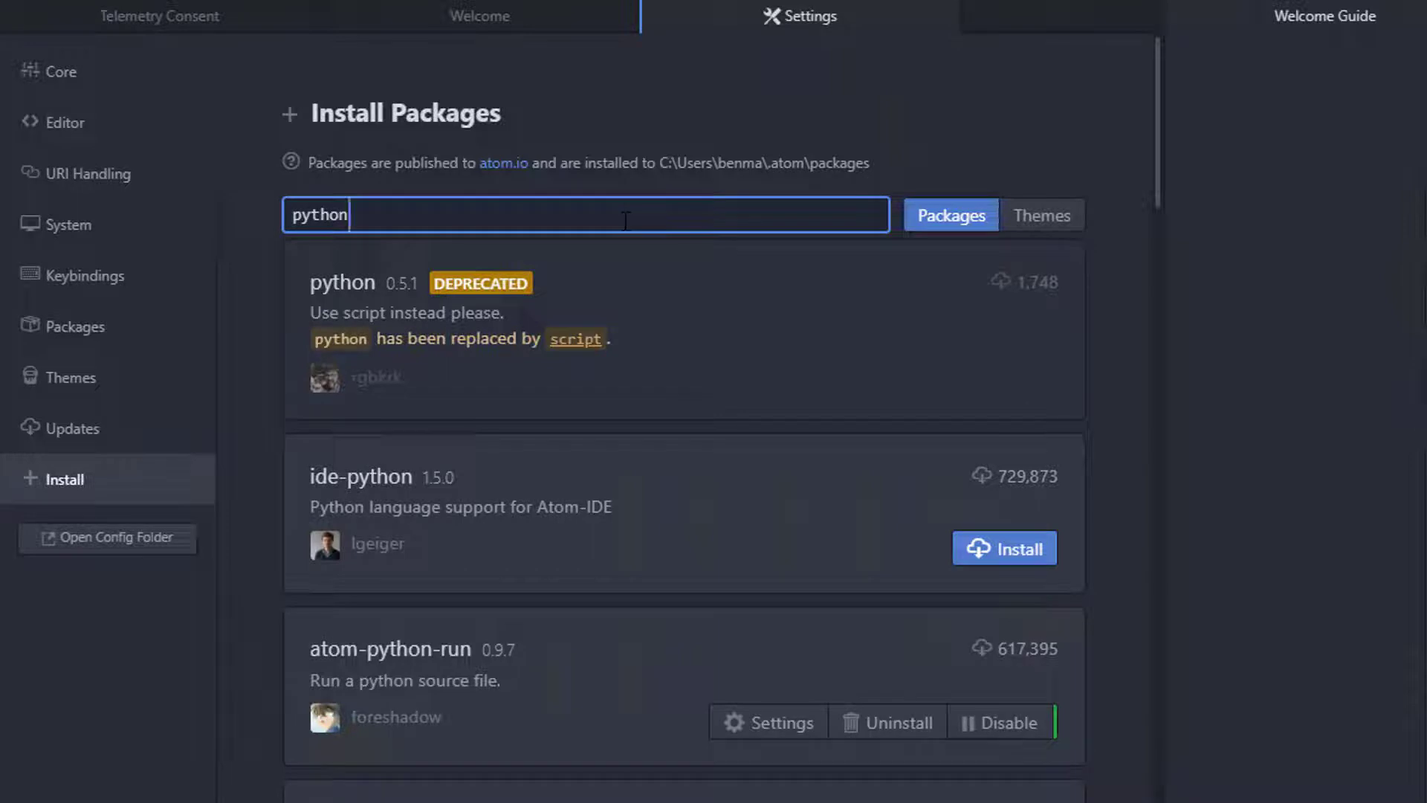
pyautogui.moveTo(264, 212)
pyautogui.write('auto')
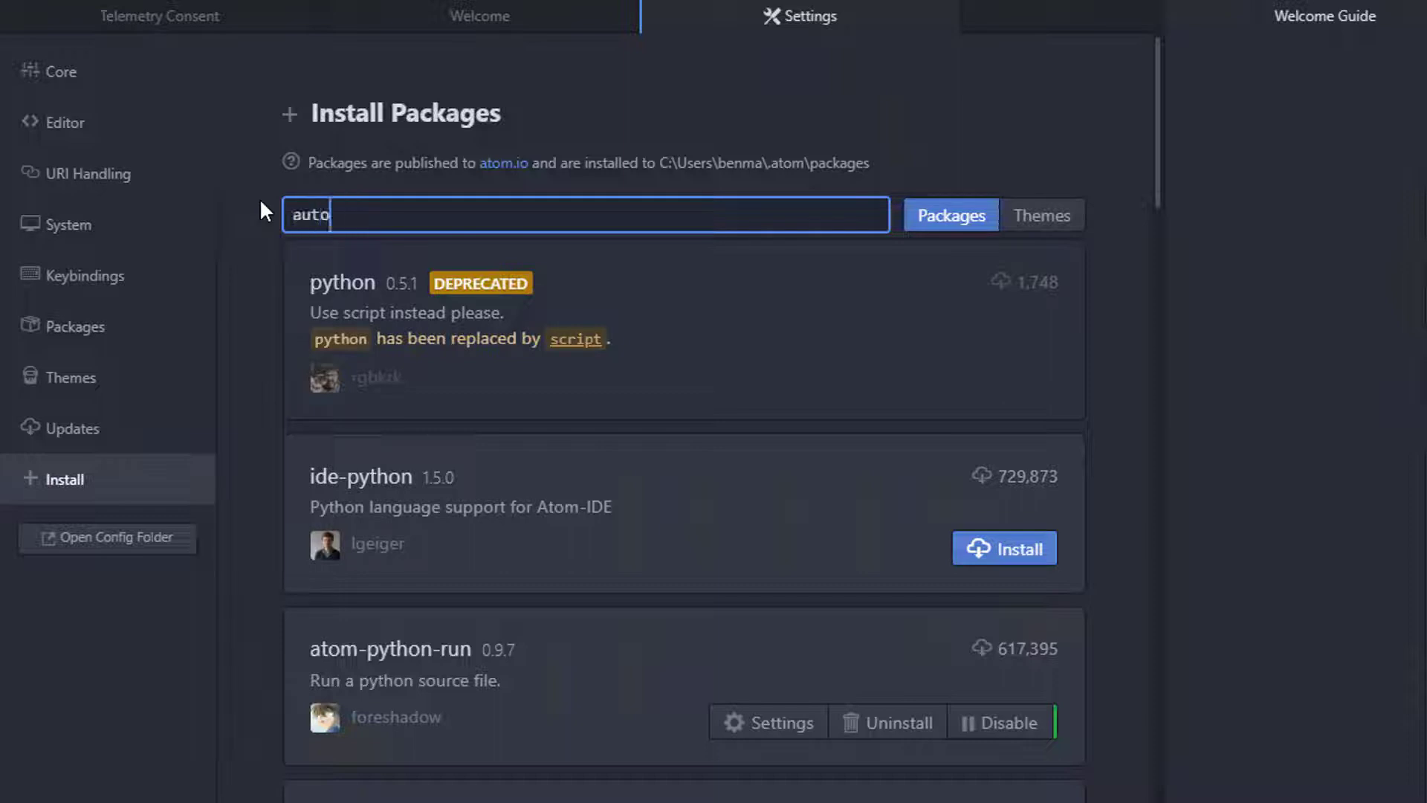
# Search 'autocomplete-python', install it, and dismiss the Kite upgrade offer.
pyautogui.write('complete')
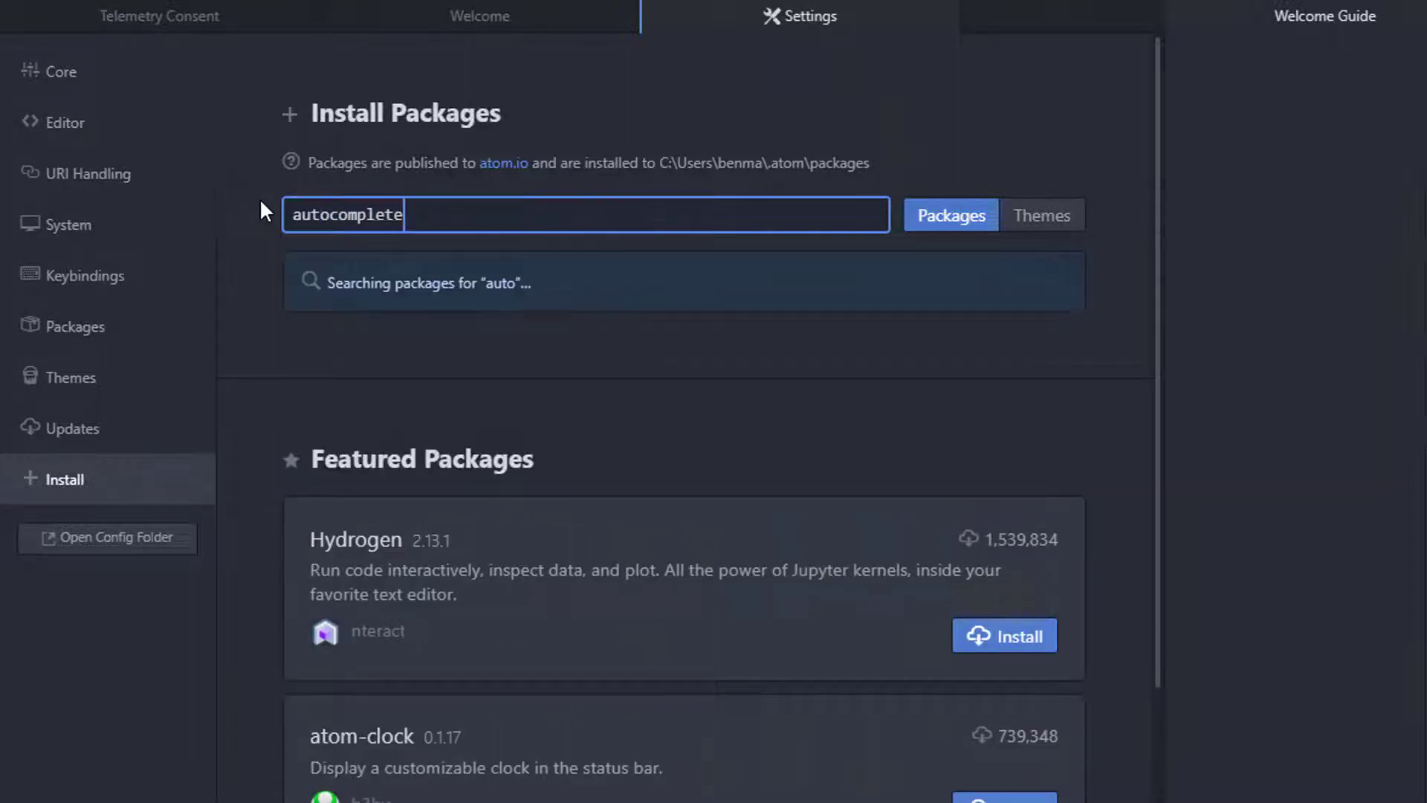
pyautogui.write('-pytho')
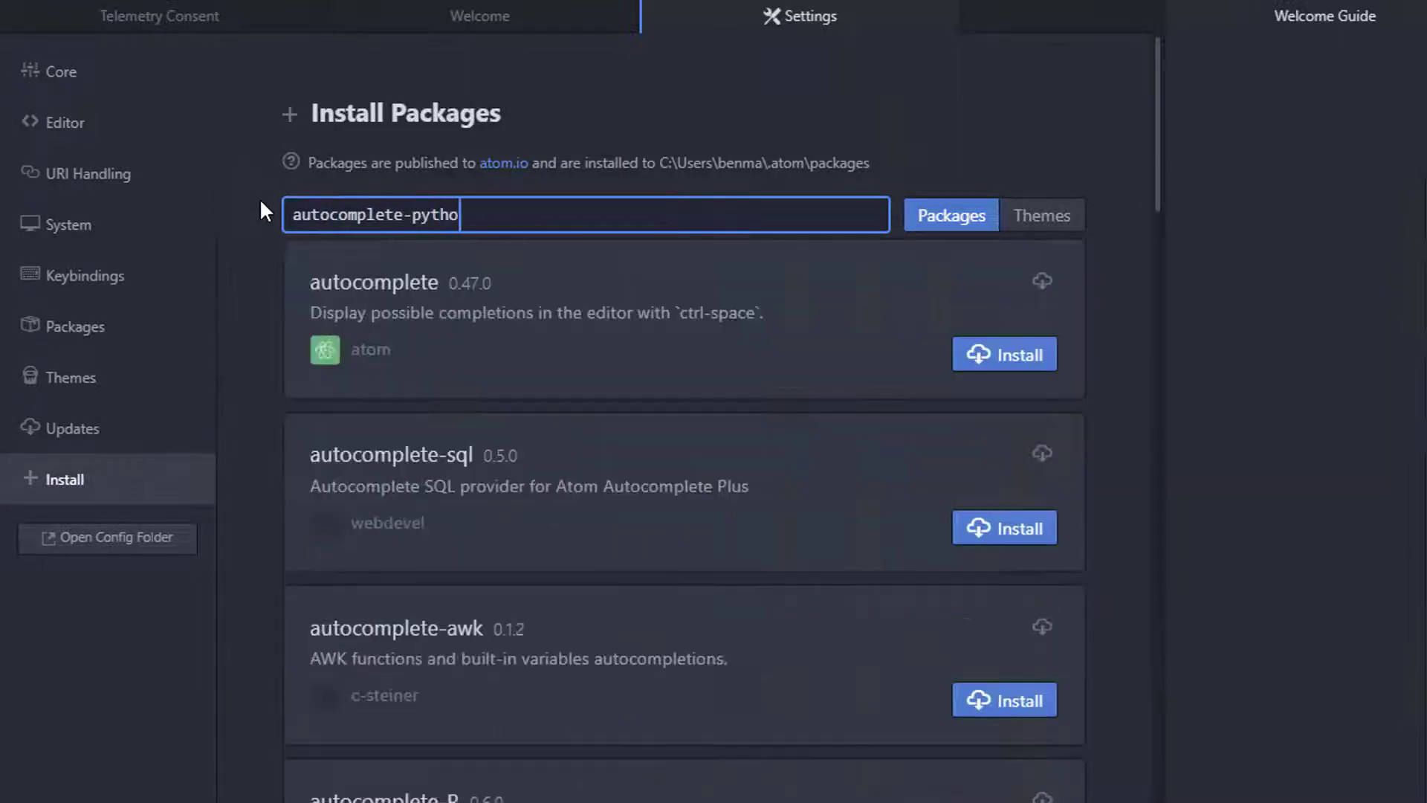
pyautogui.write('n')
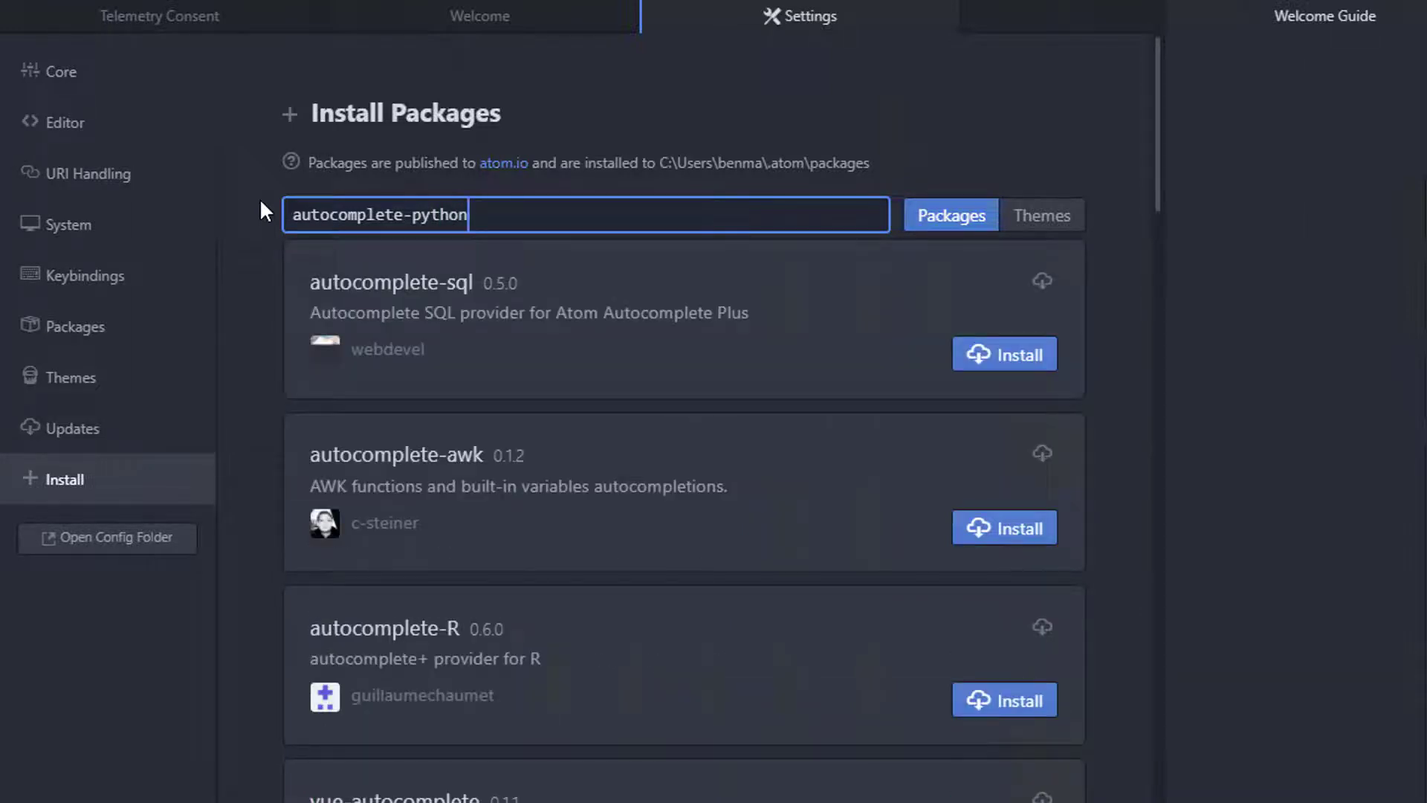
pyautogui.press('Return')
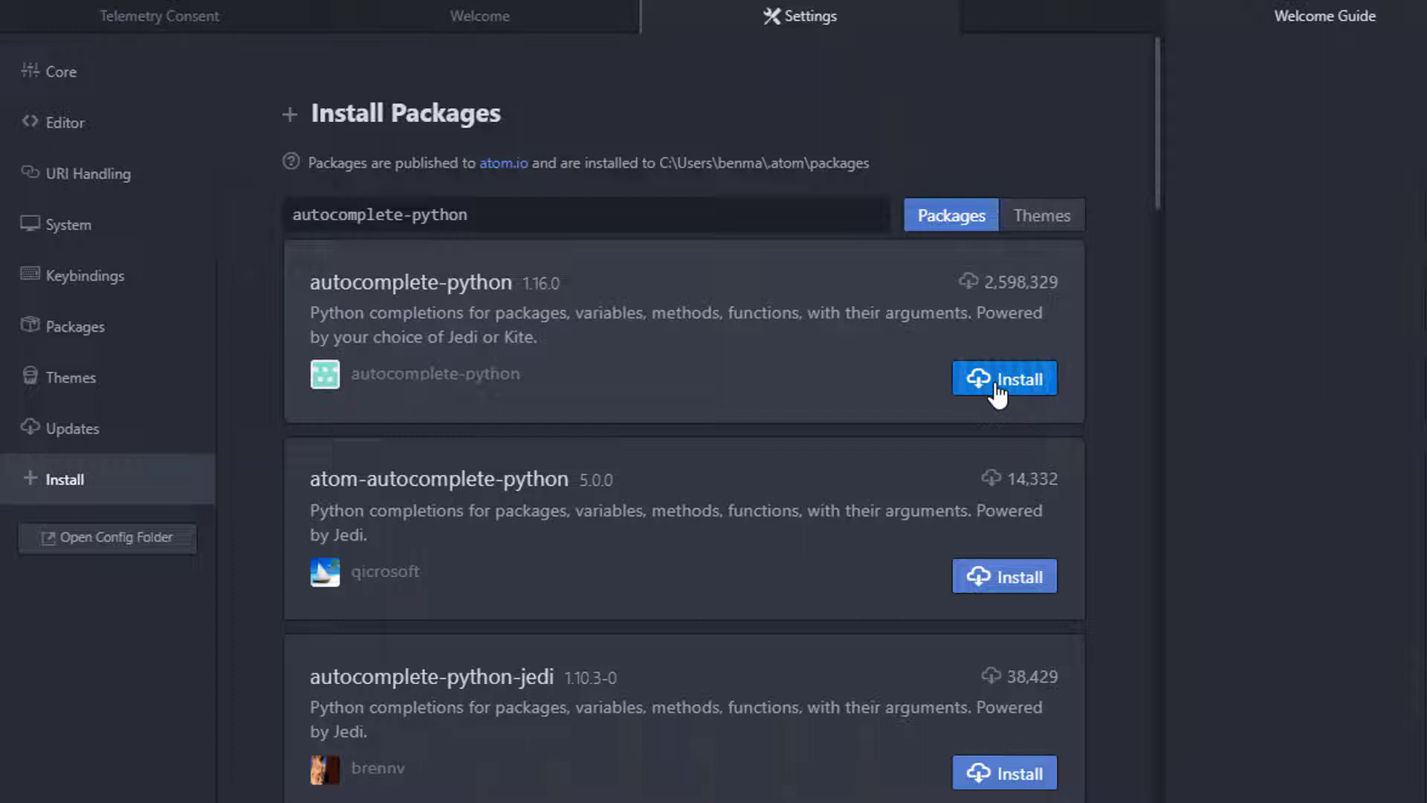
pyautogui.click(1005, 379)
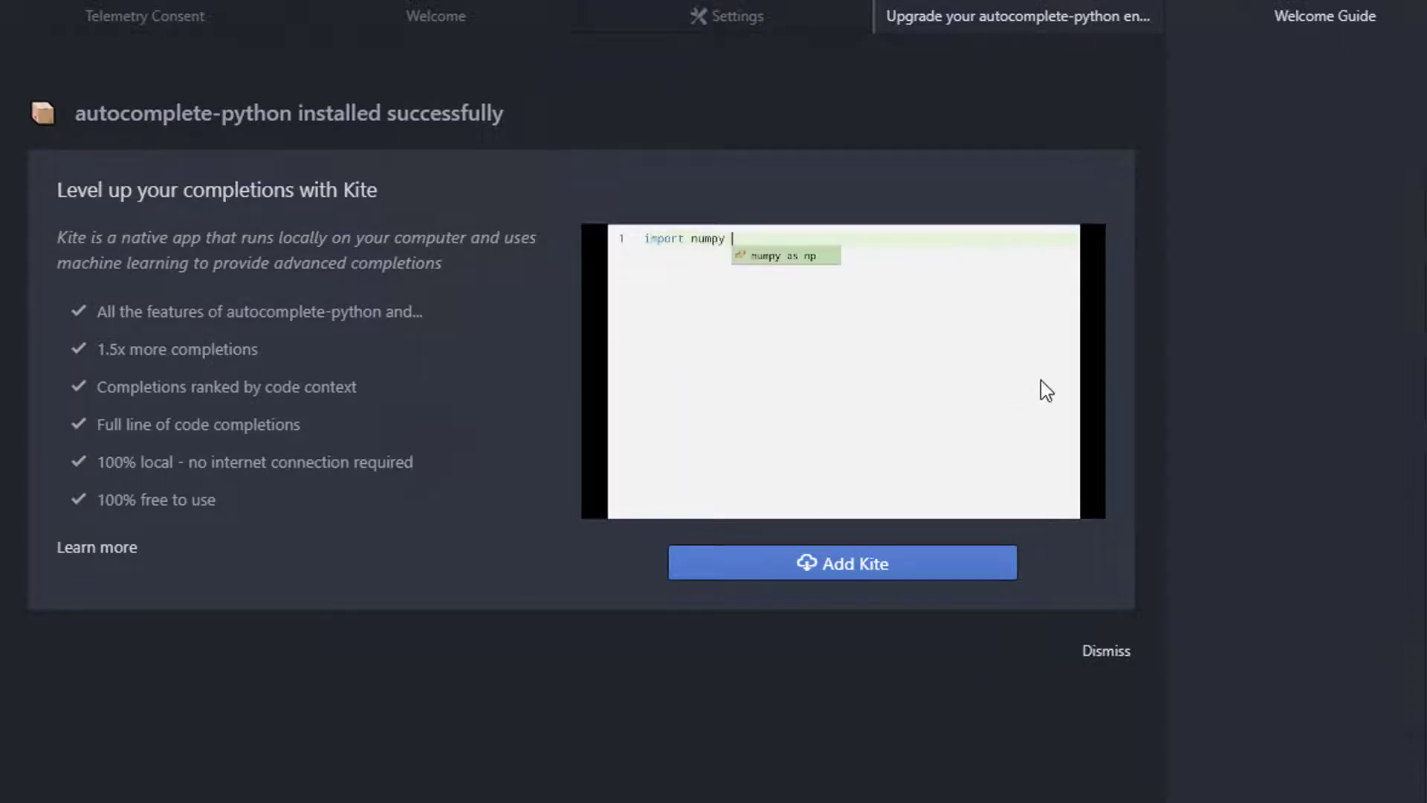
pyautogui.moveTo(1106, 650)
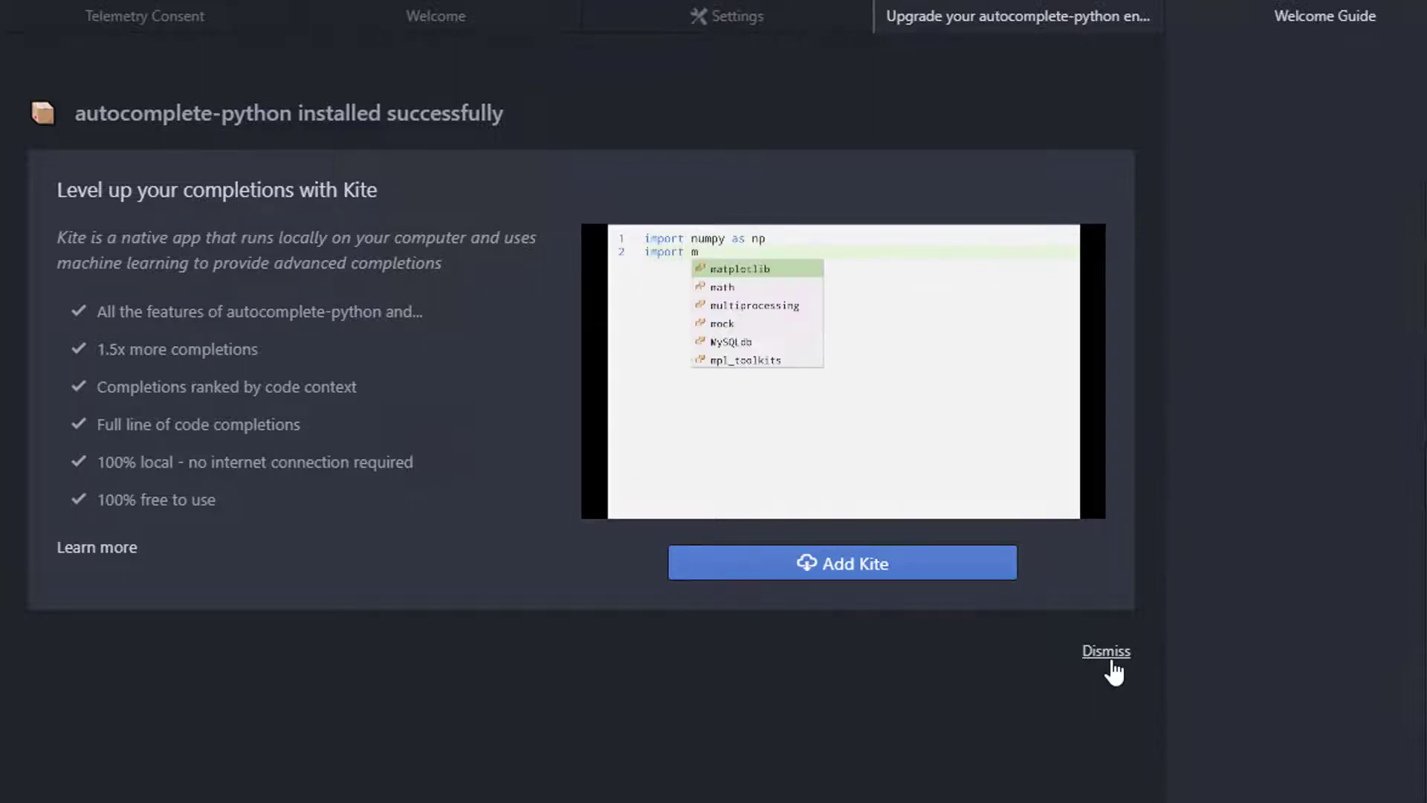
pyautogui.click(1106, 650)
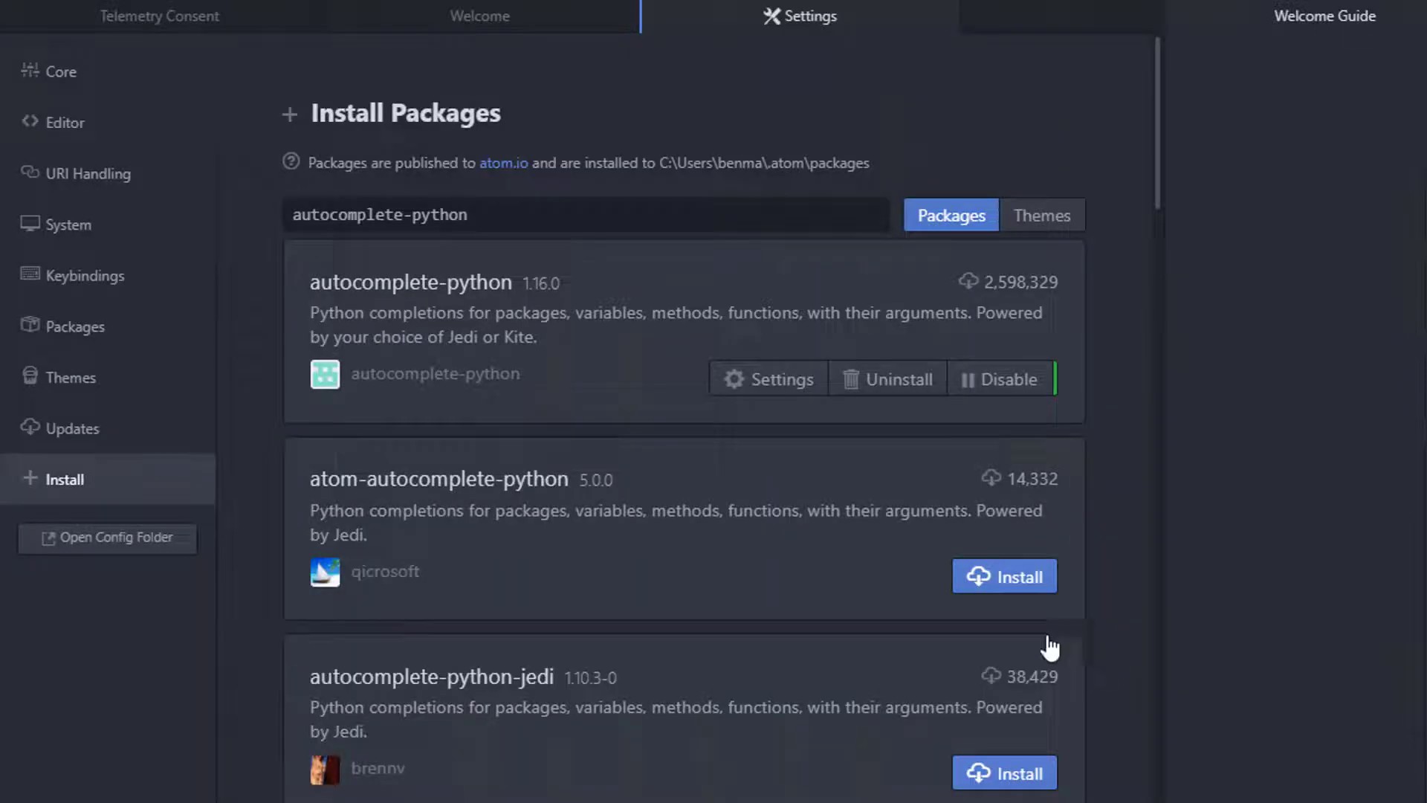
pyautogui.moveTo(123, 336)
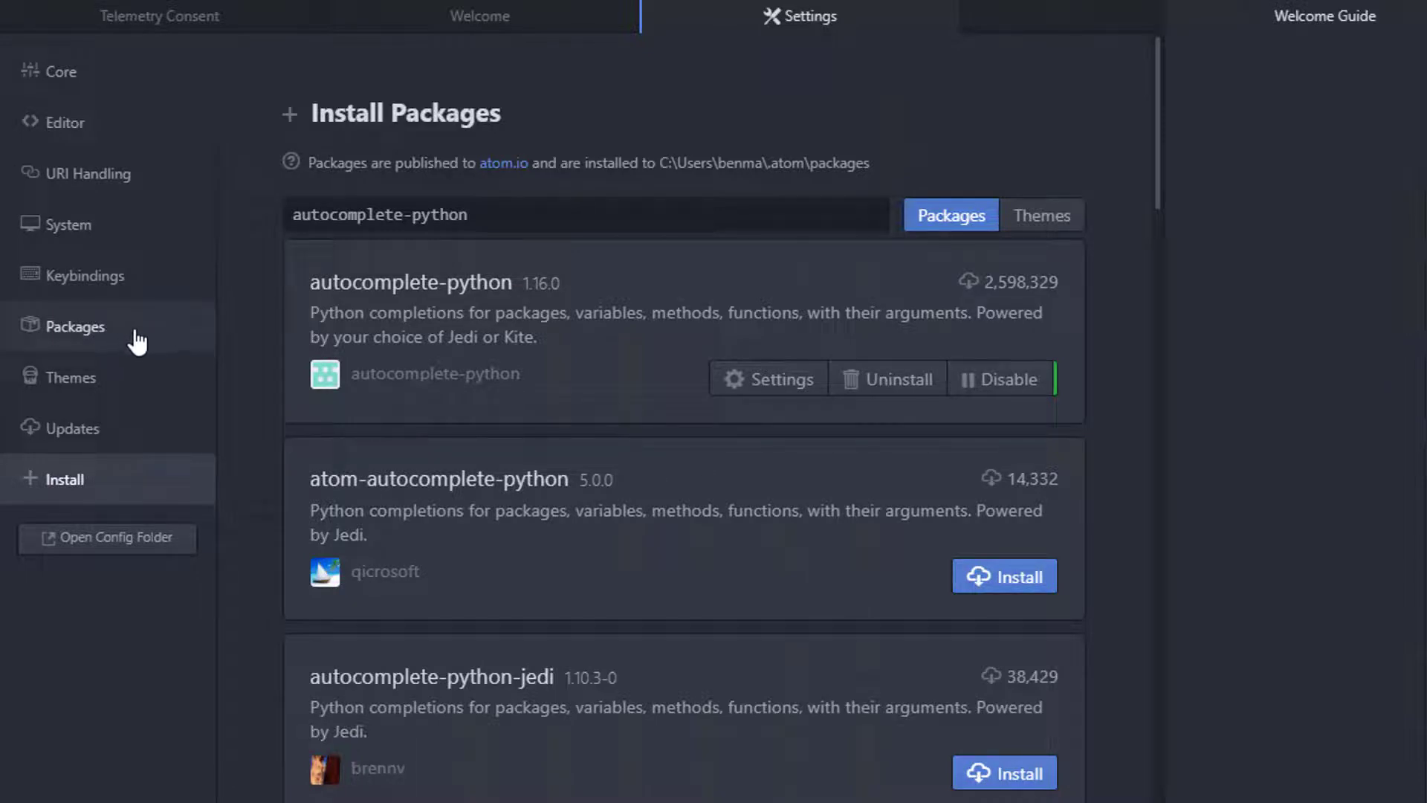
# View Settings > Packages showing atom-python-run and autocomplete-python installed.
pyautogui.click(76, 326)
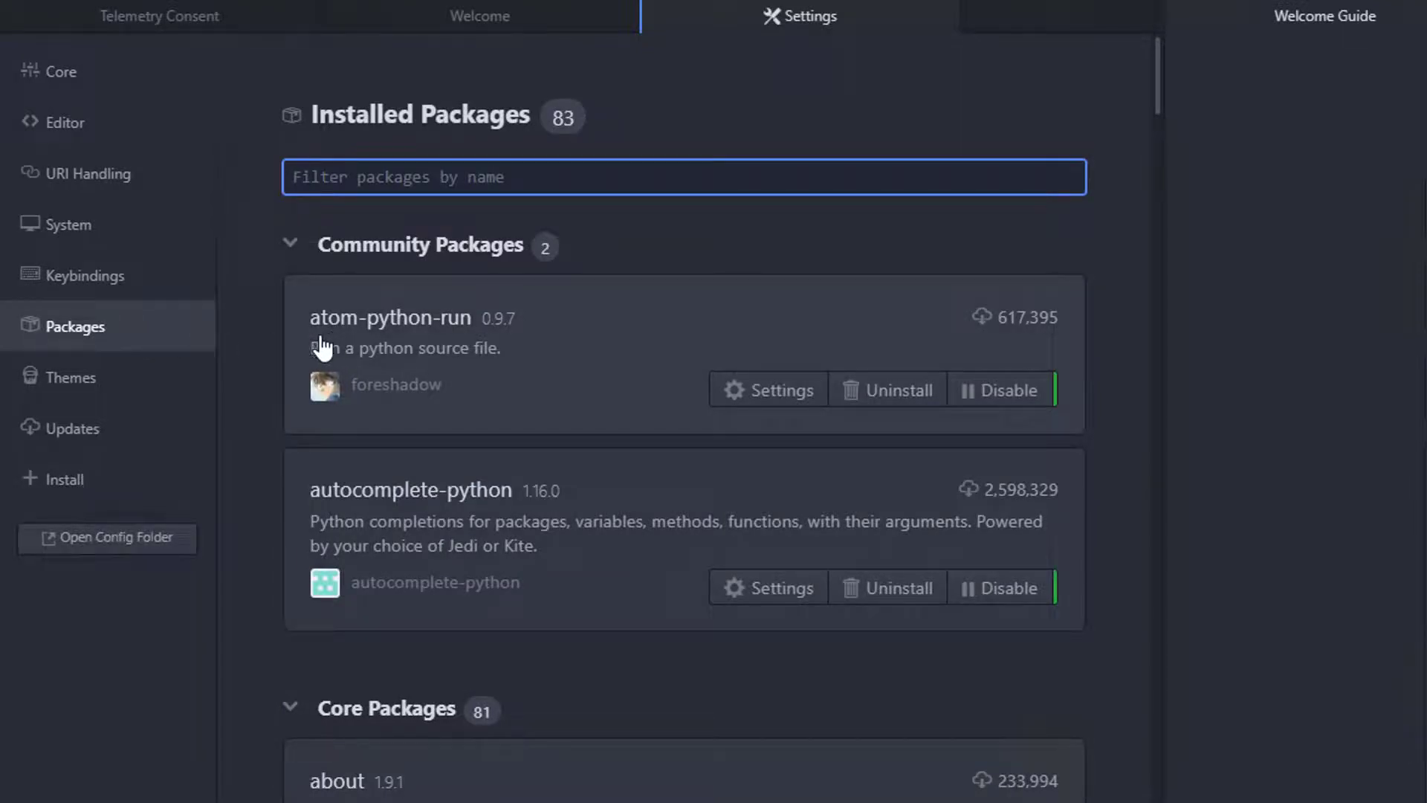
pyautogui.moveTo(460, 346)
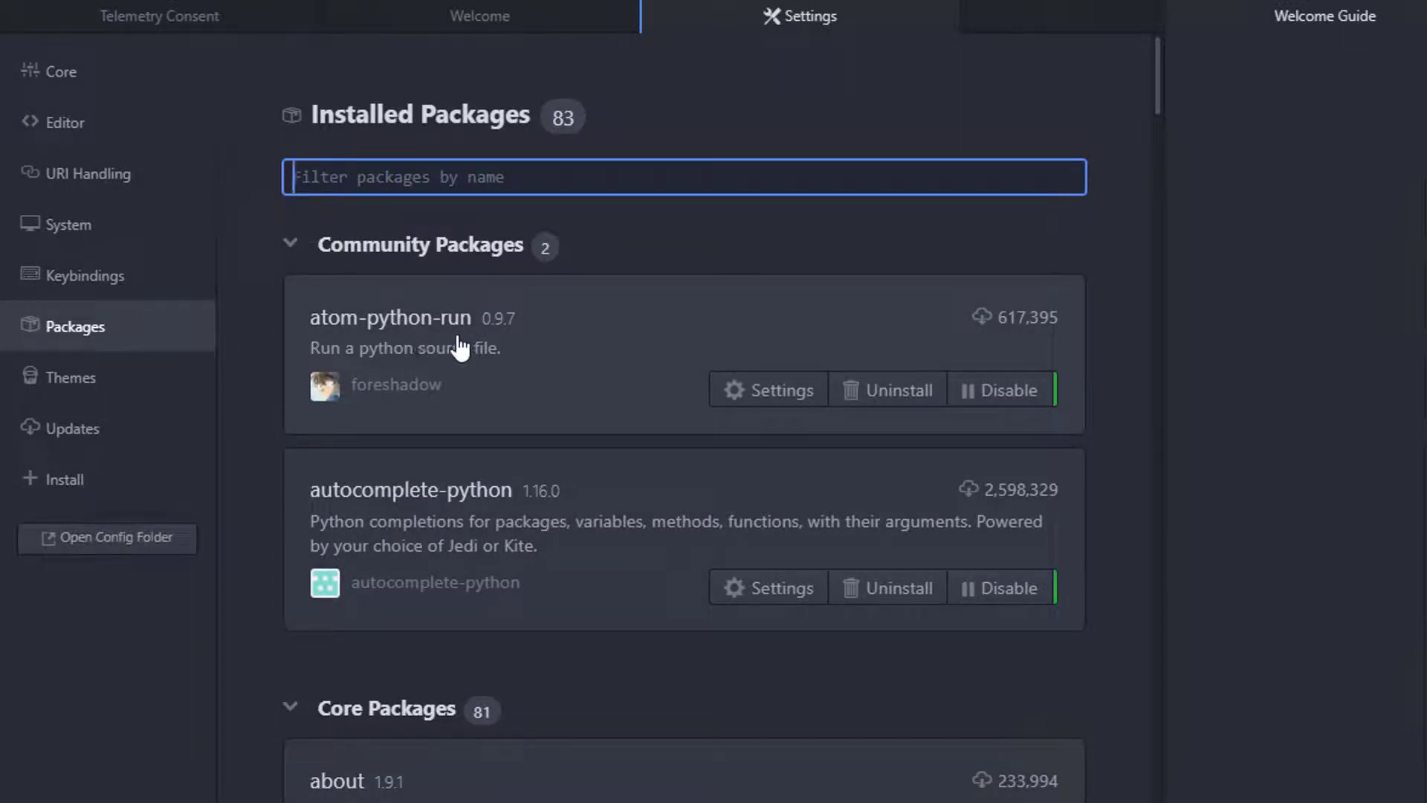
pyautogui.moveTo(626, 342)
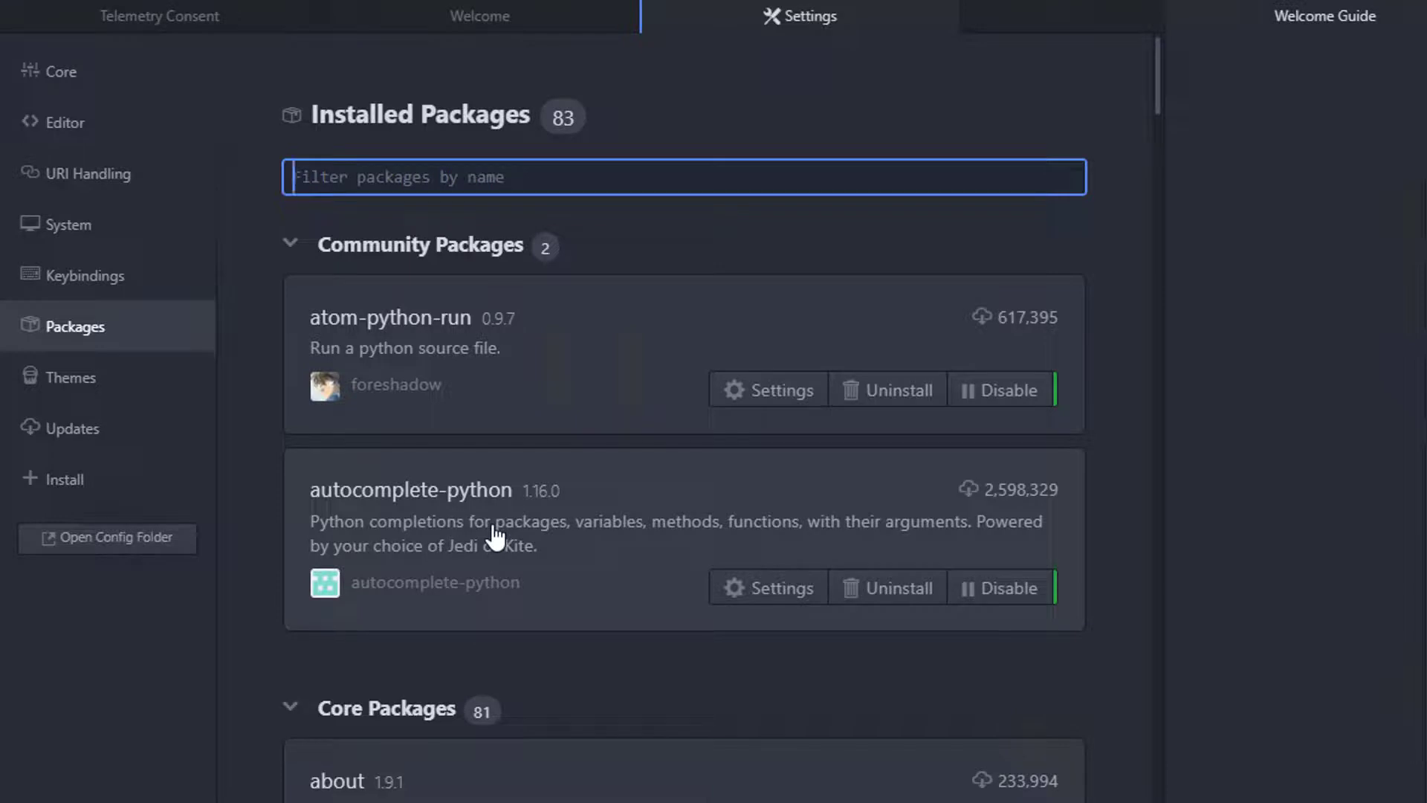
pyautogui.moveTo(708, 372)
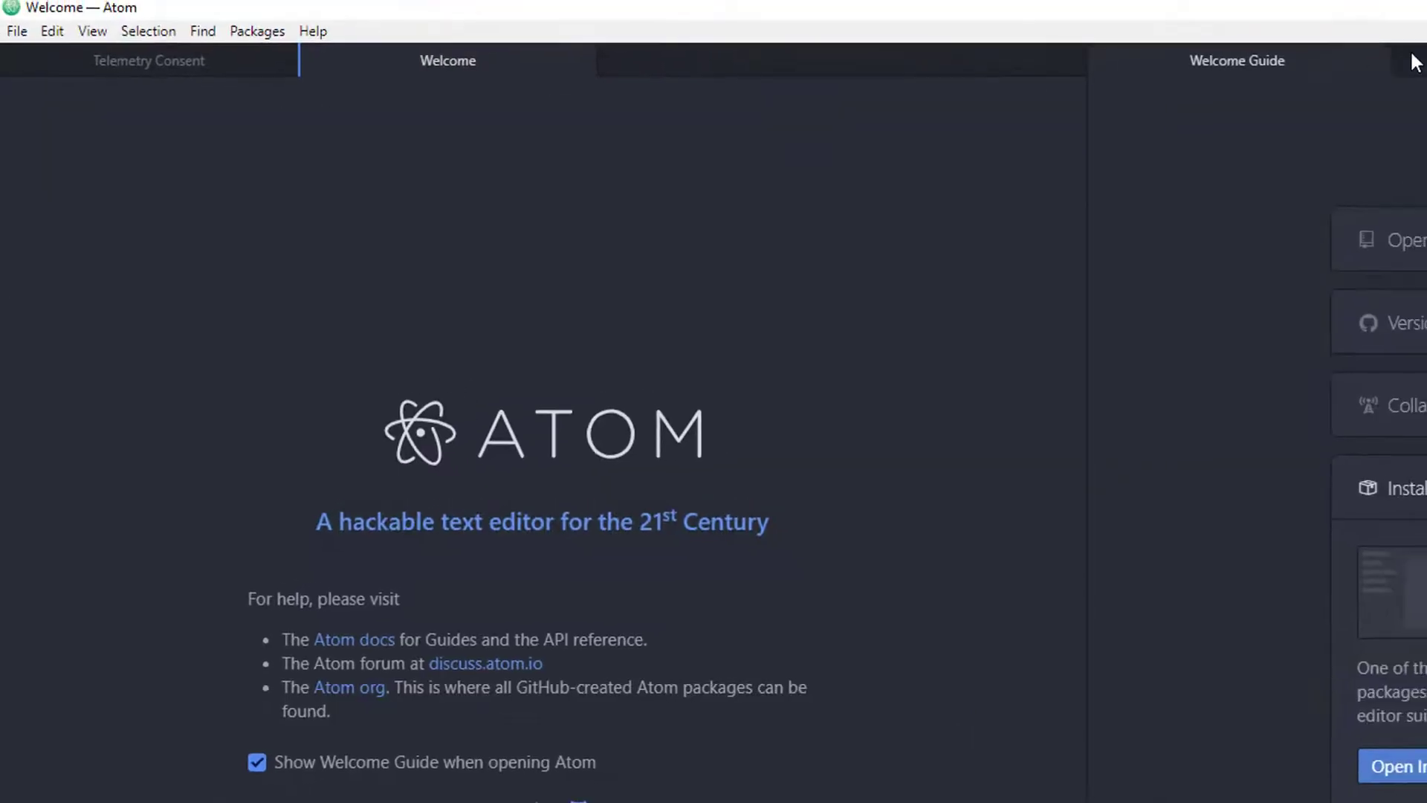
# Close the Welcome Guide and Welcome tabs and start Save As for the untitled file.
pyautogui.click(574, 66)
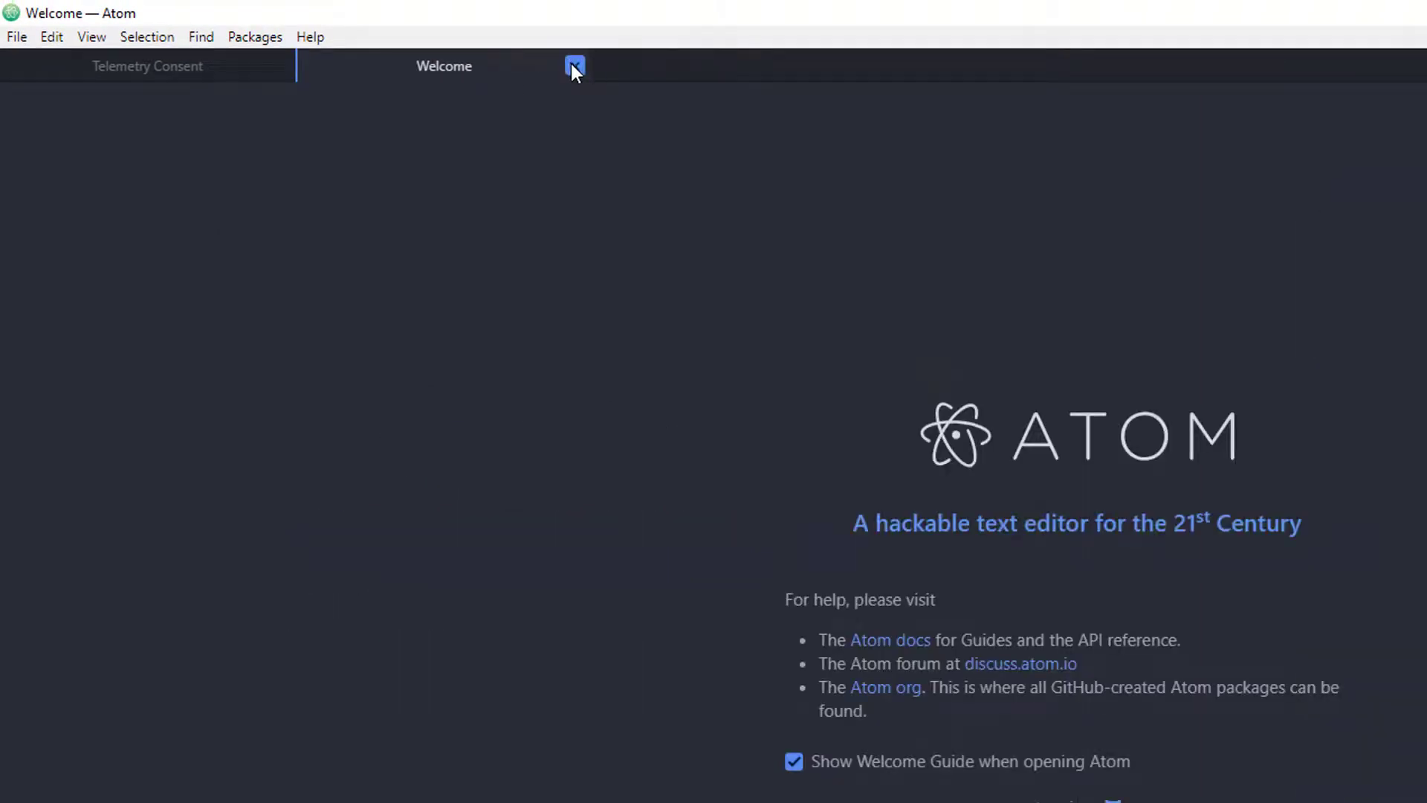
pyautogui.click(15, 35)
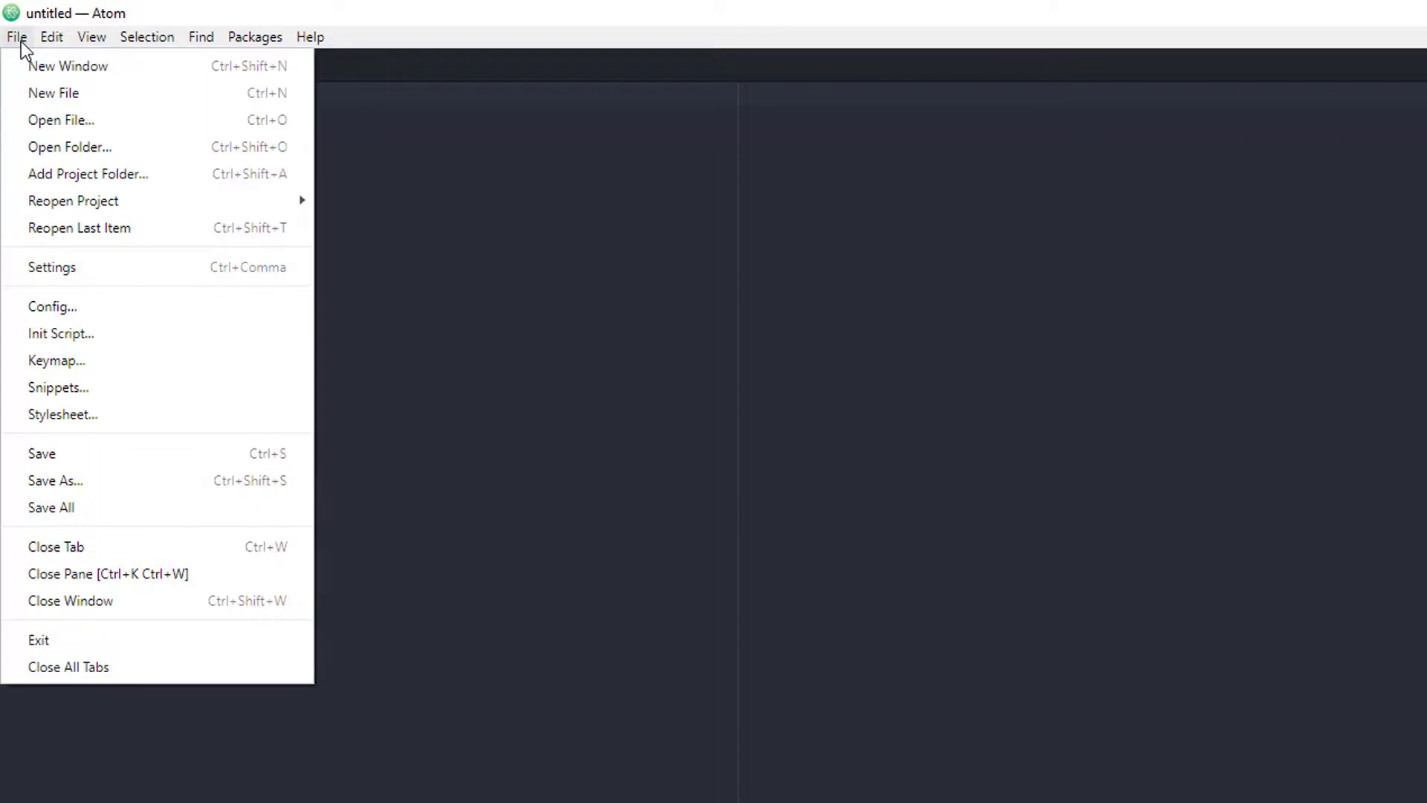
pyautogui.moveTo(86, 492)
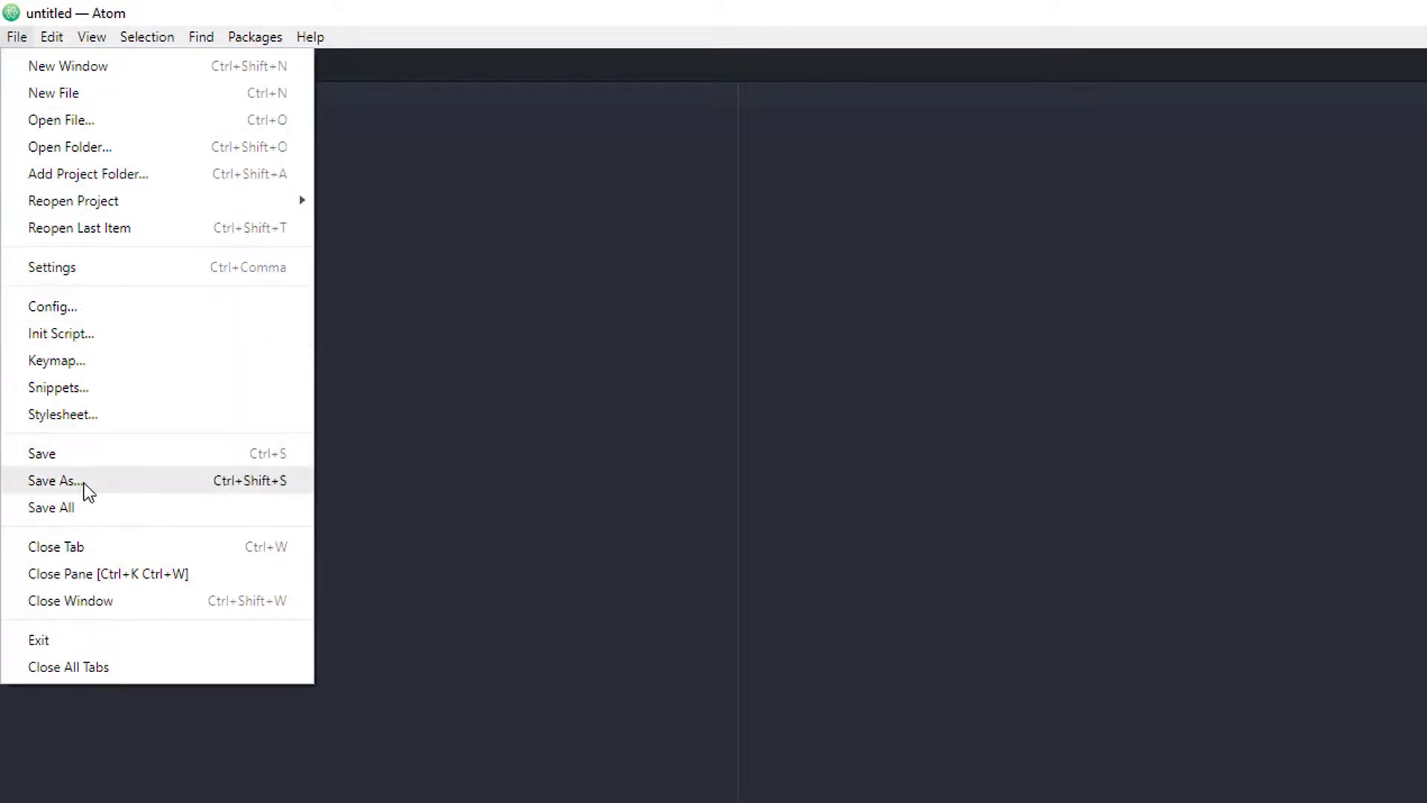
pyautogui.click(55, 480)
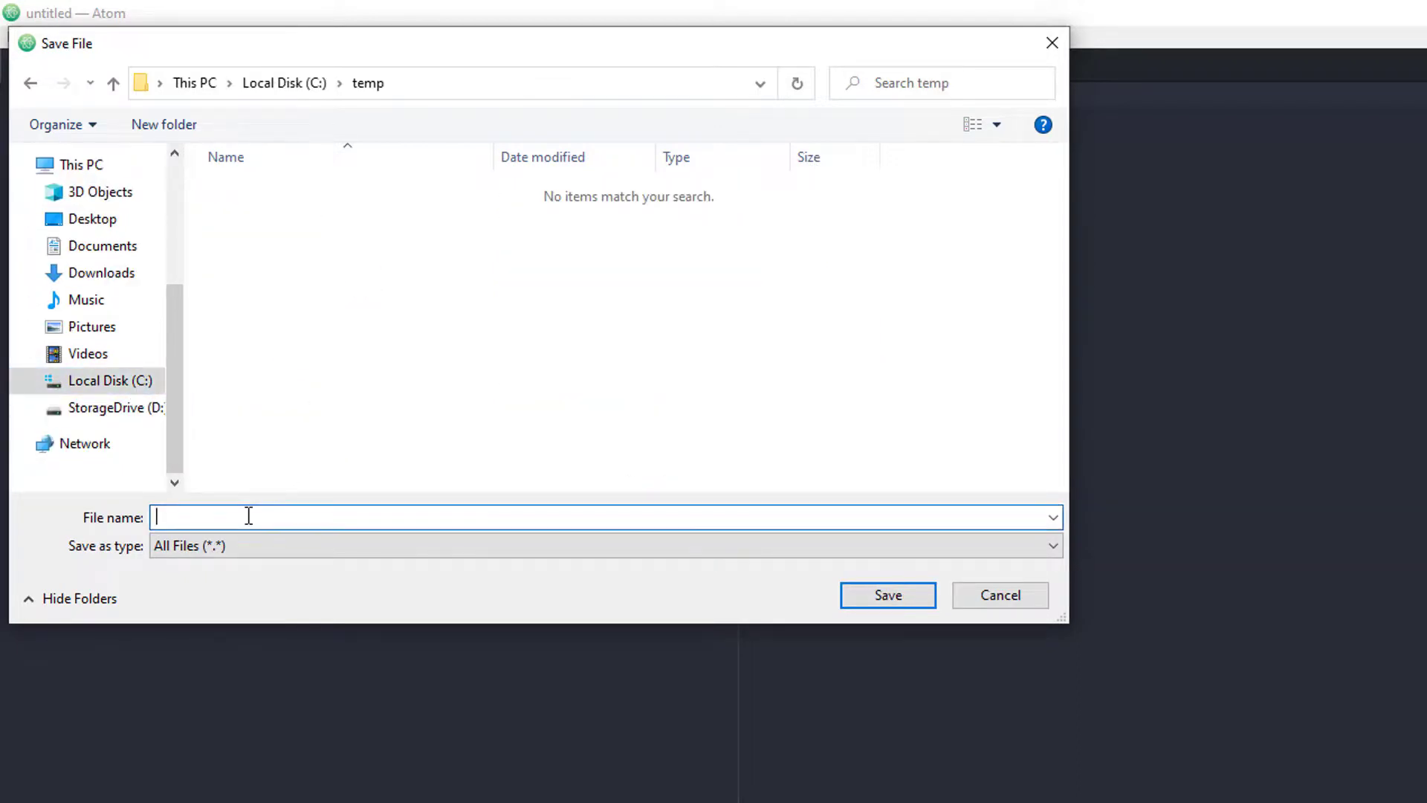
# Save the empty file as Test.py in C:\temp.
pyautogui.write('Test')
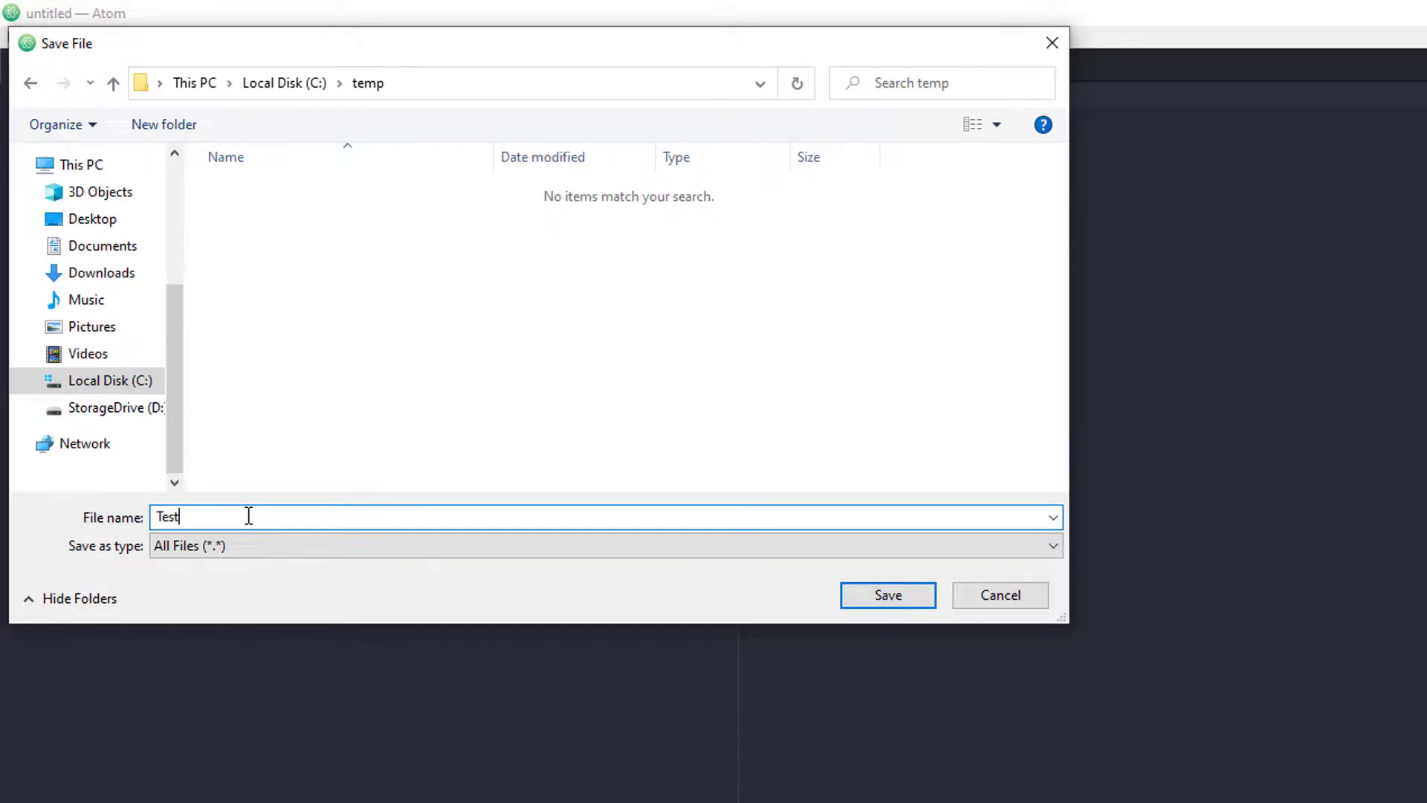
pyautogui.write('.py')
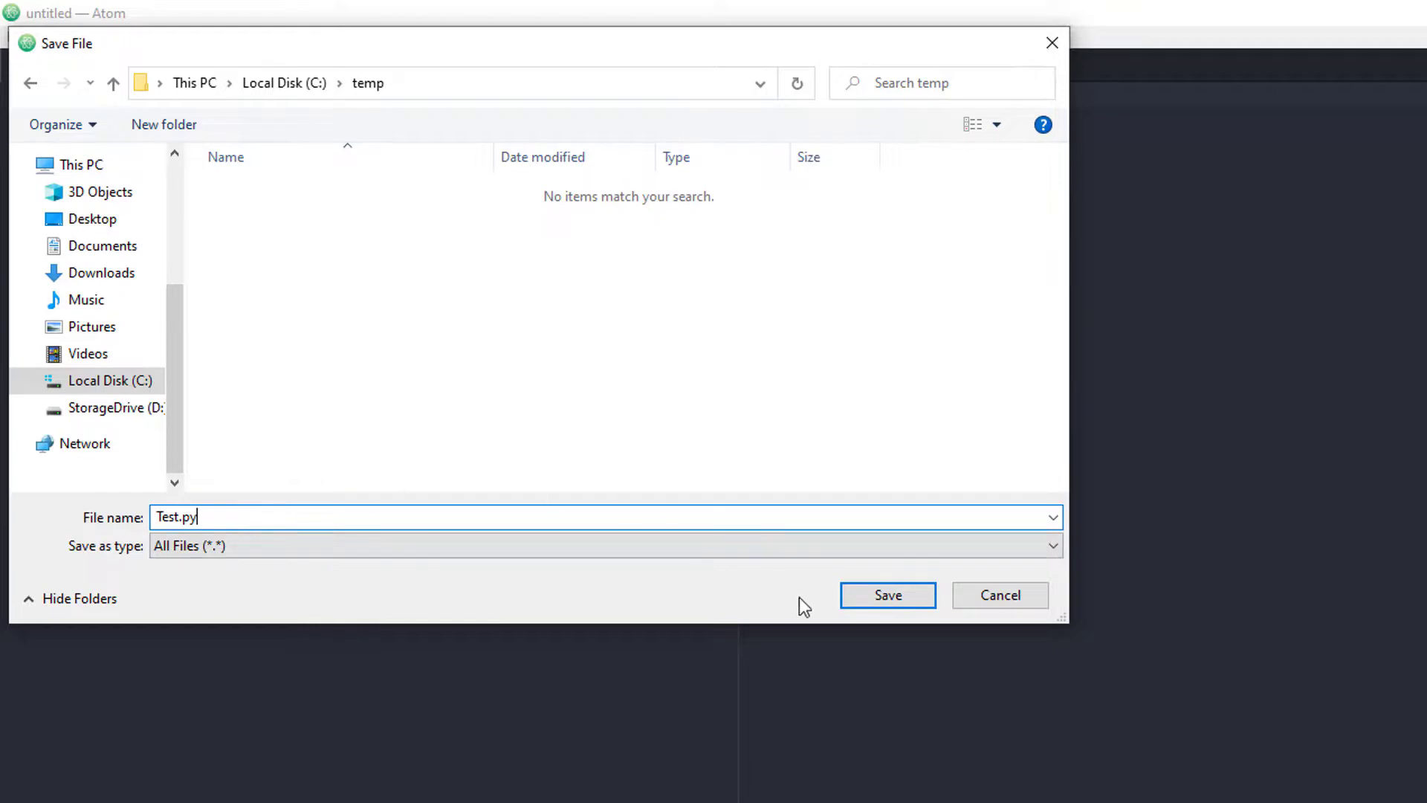
pyautogui.click(886, 594)
pyautogui.write('print("Hello Wor')
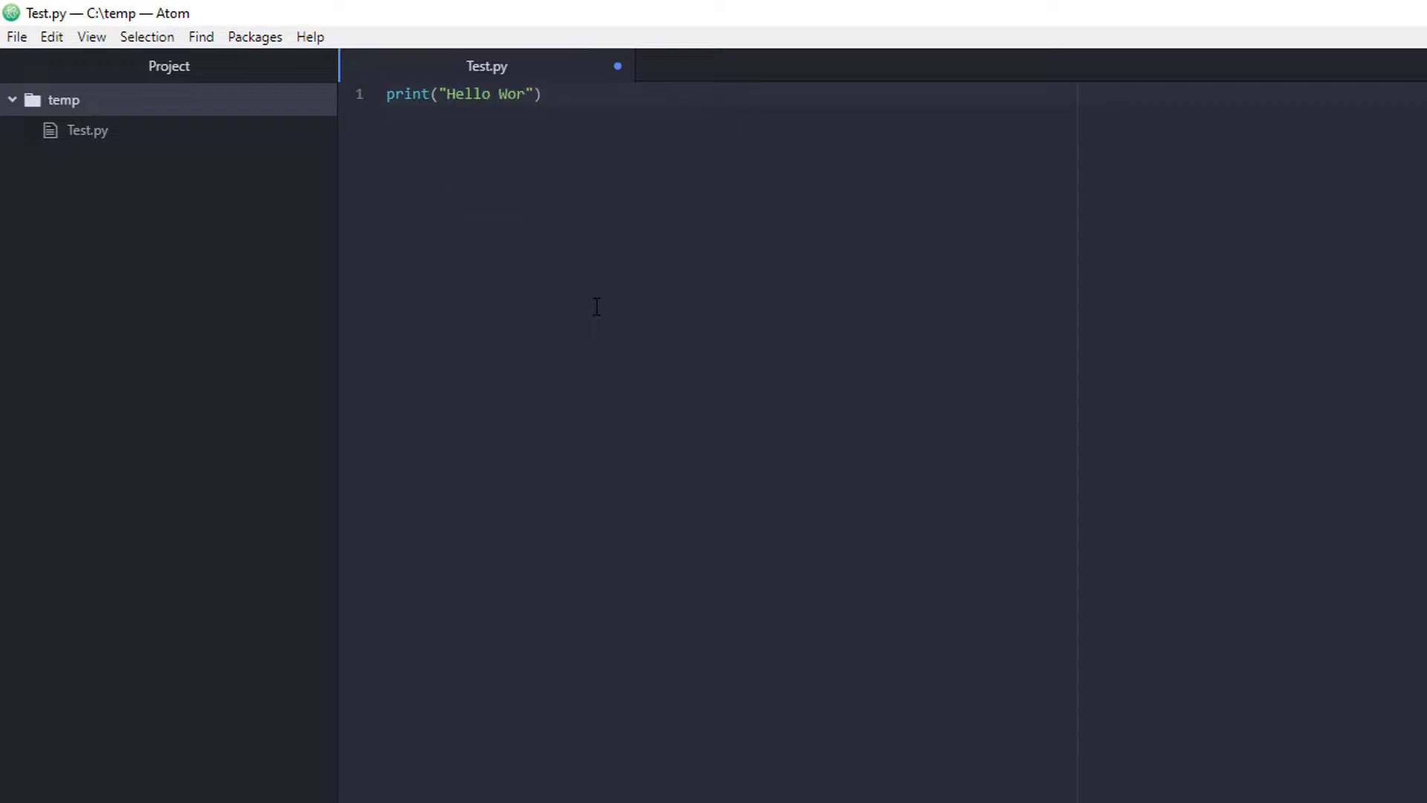
# Complete print("Hello World!") in Test.py and save it with Ctrl+S.
pyautogui.write('ld!')
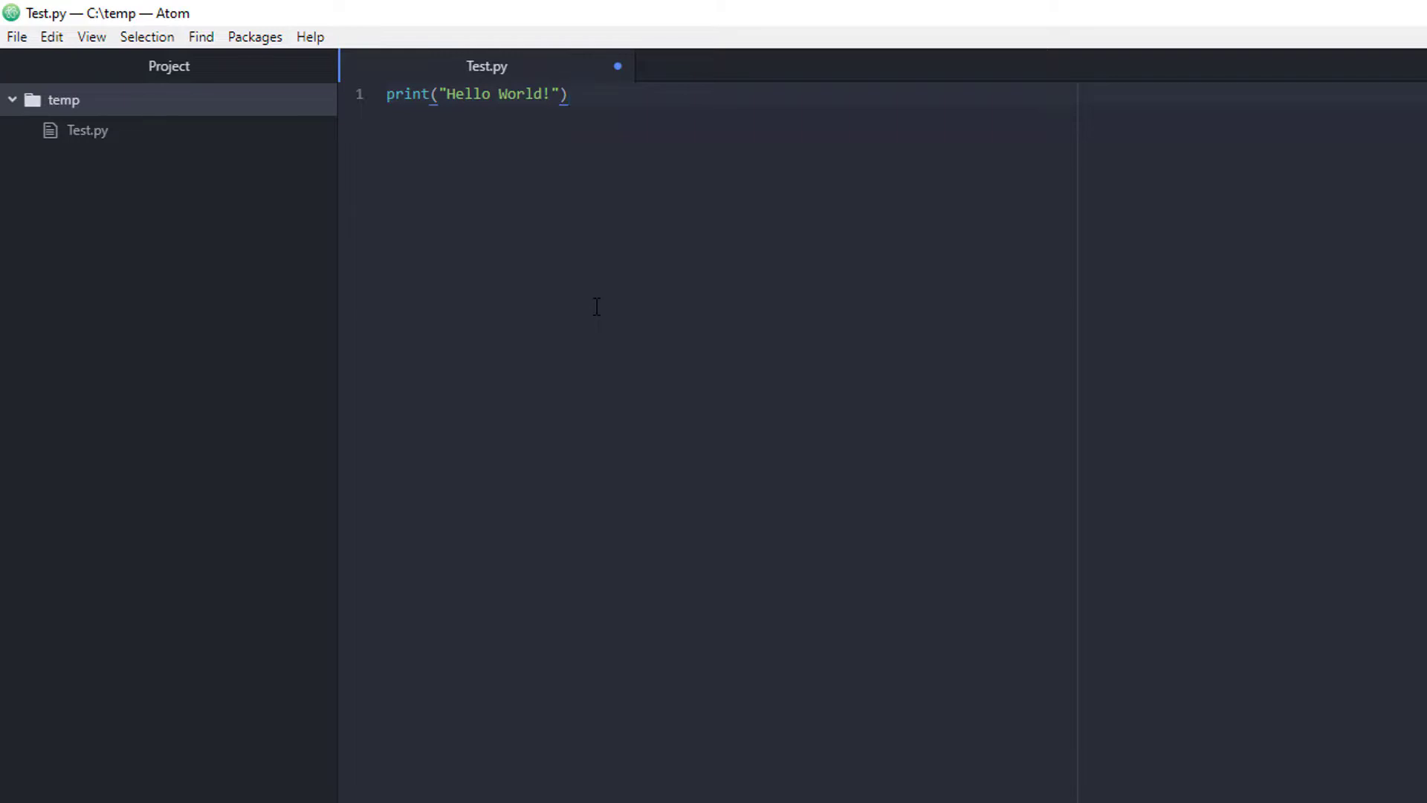
pyautogui.press('Return')
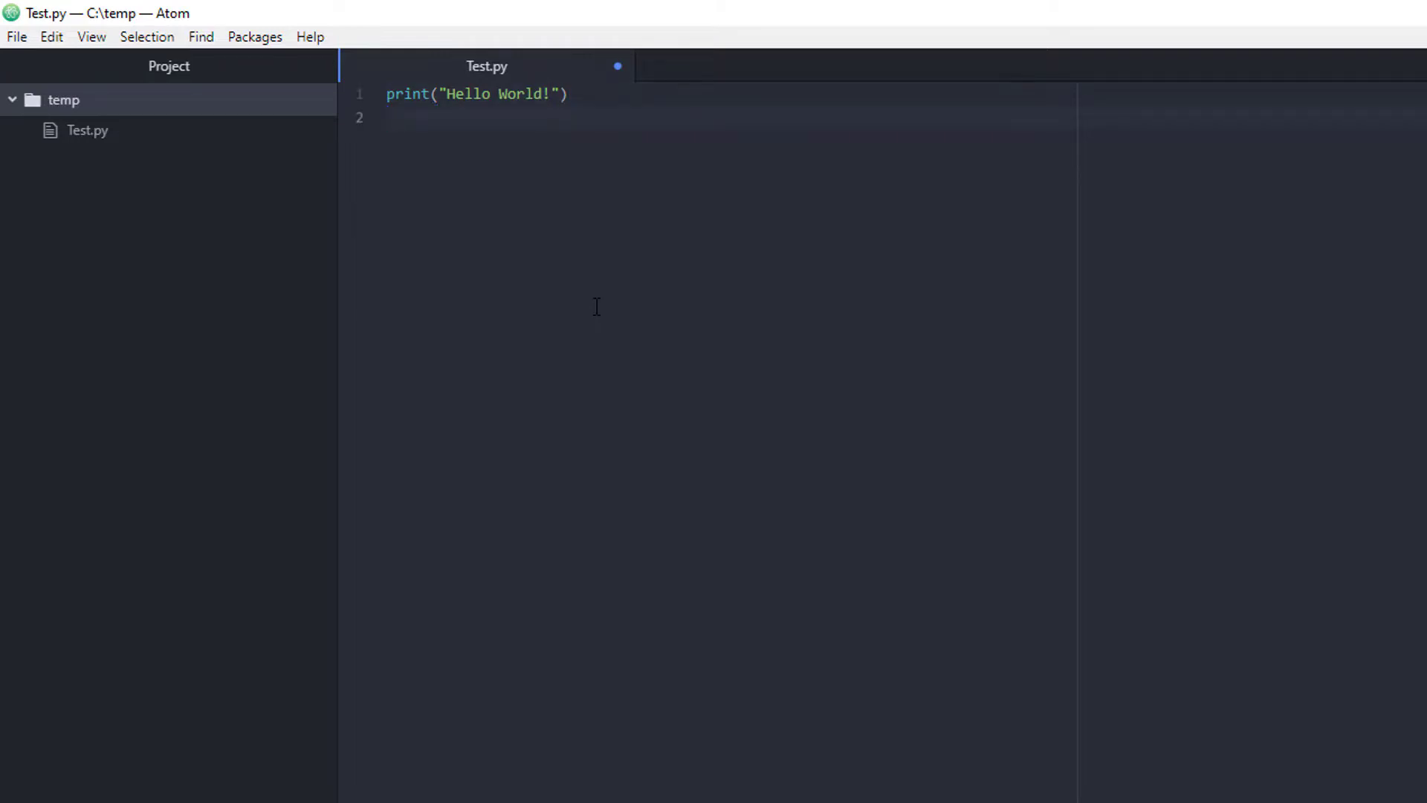
pyautogui.click(387, 116)
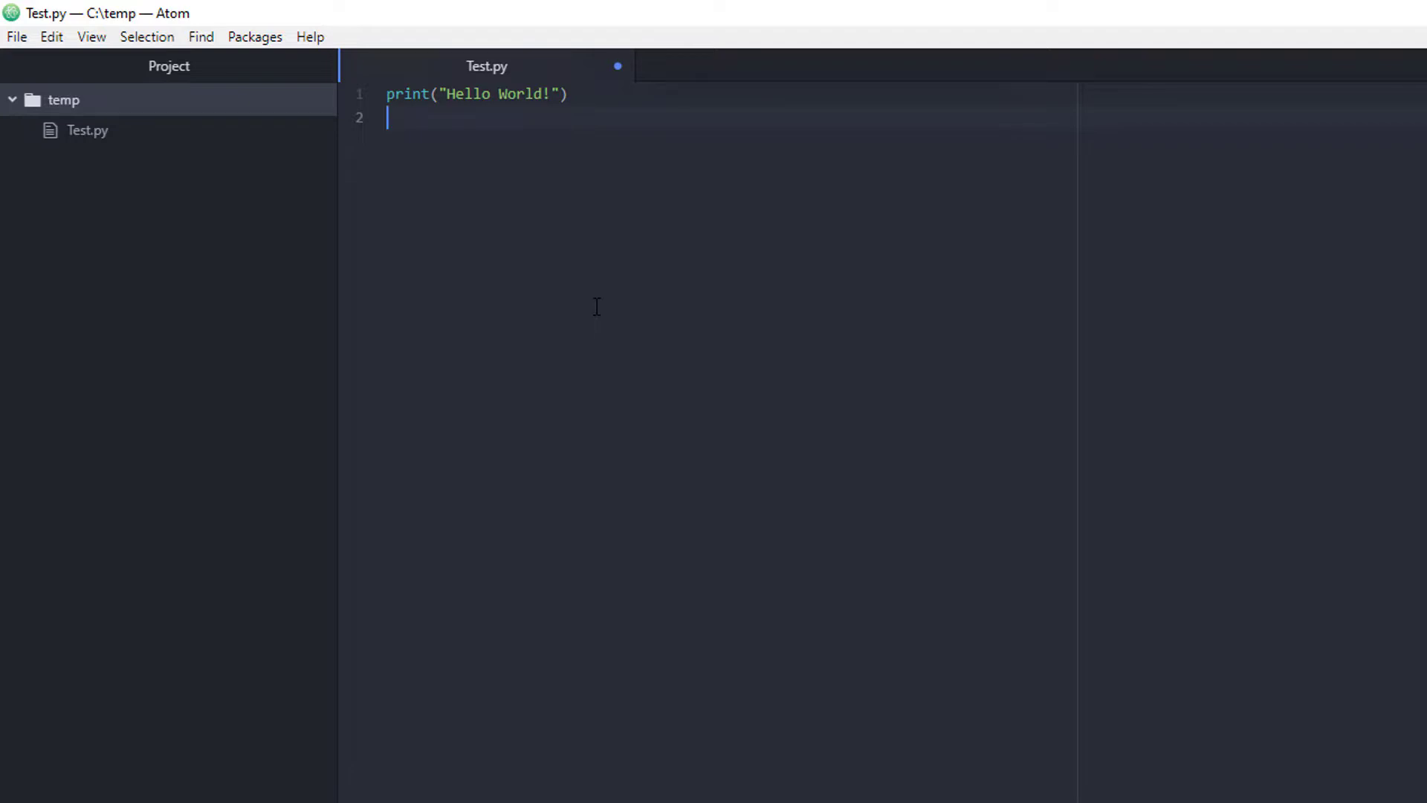
pyautogui.press('ctrl+s')
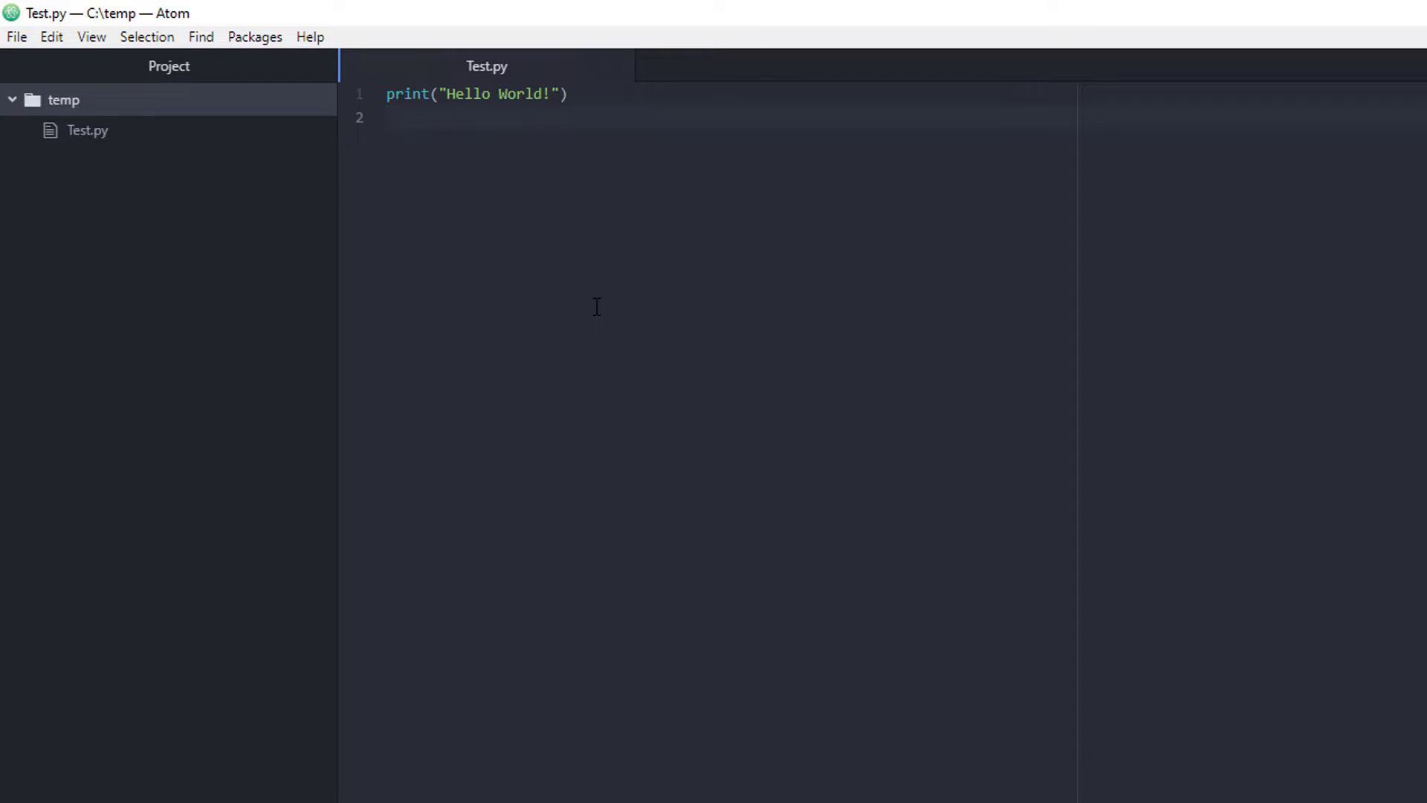
pyautogui.click(390, 116)
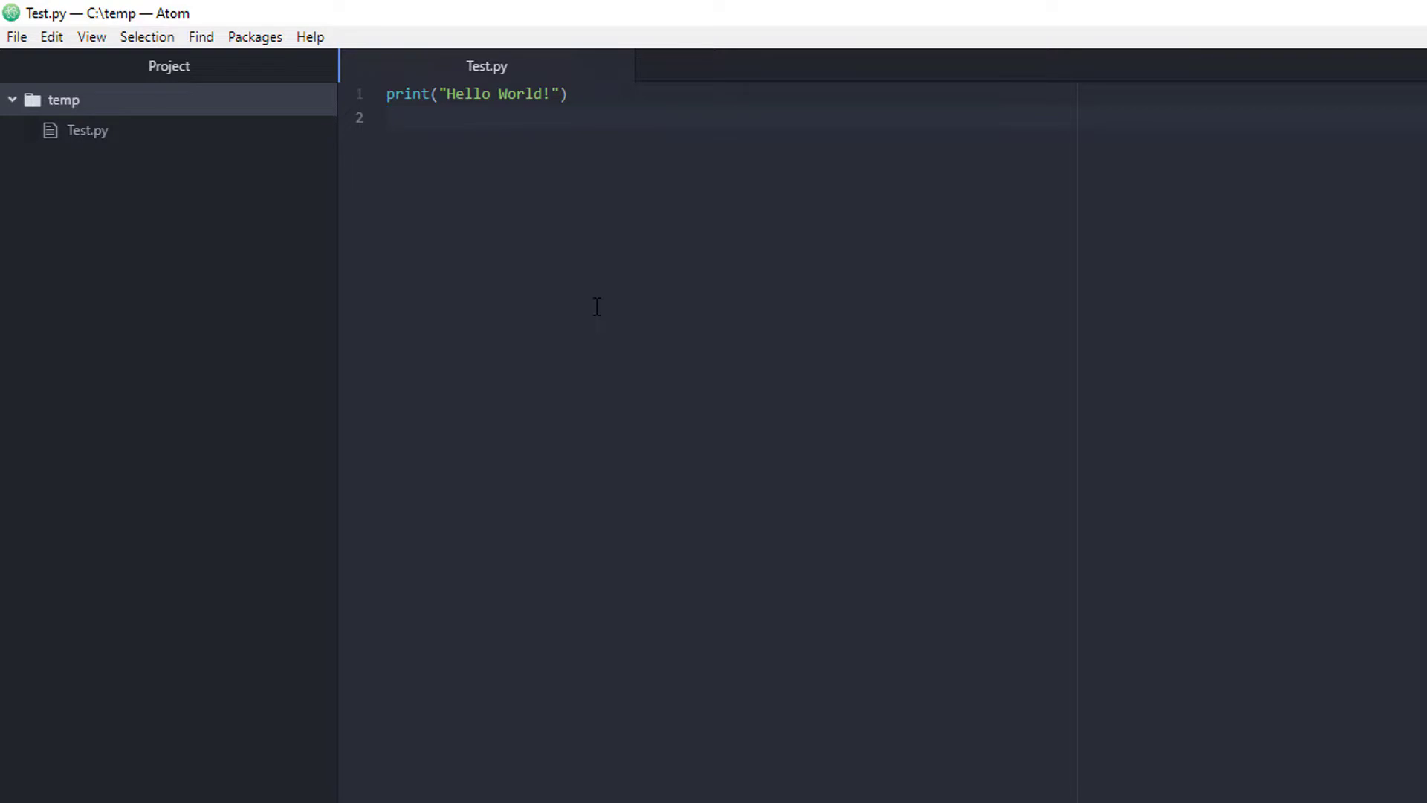
pyautogui.click(386, 116)
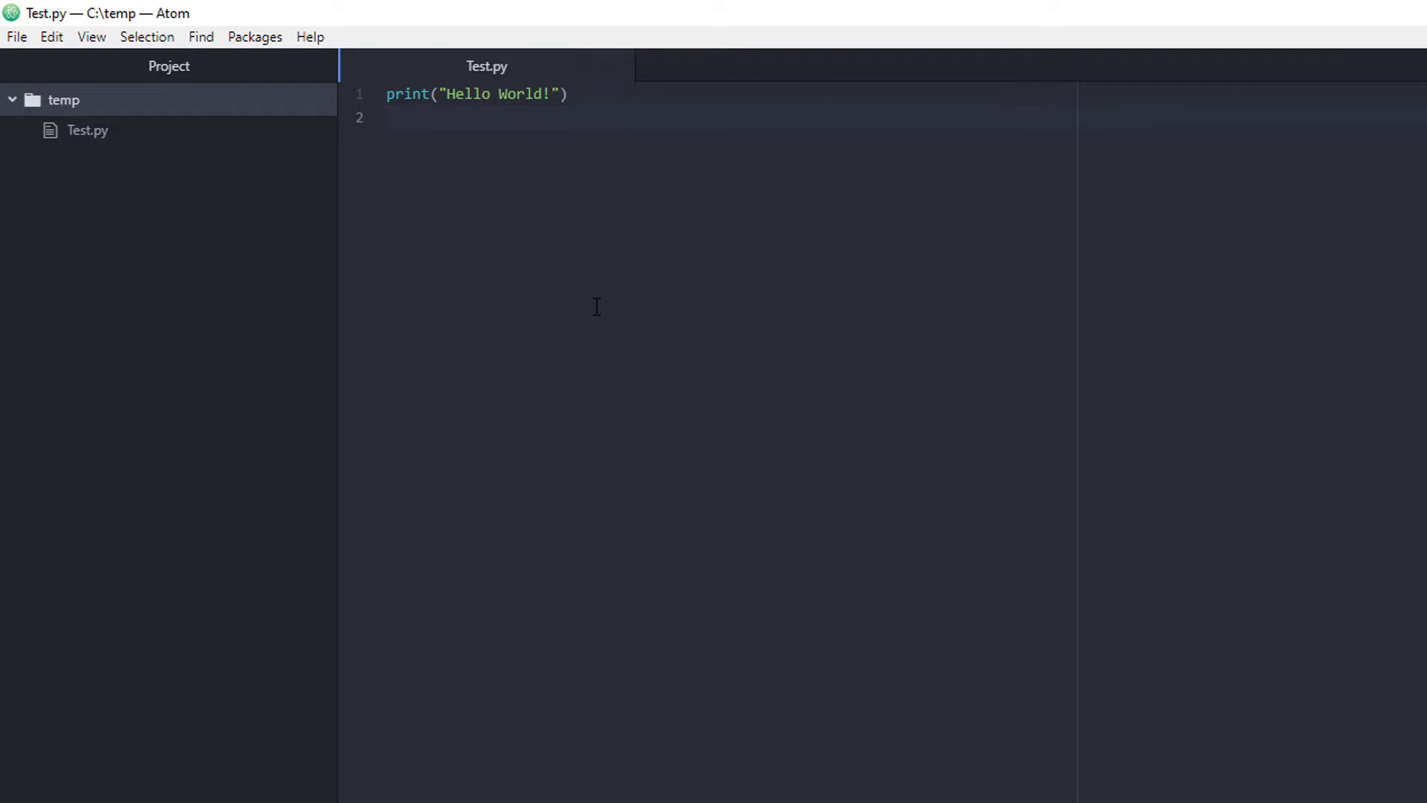
pyautogui.click(387, 116)
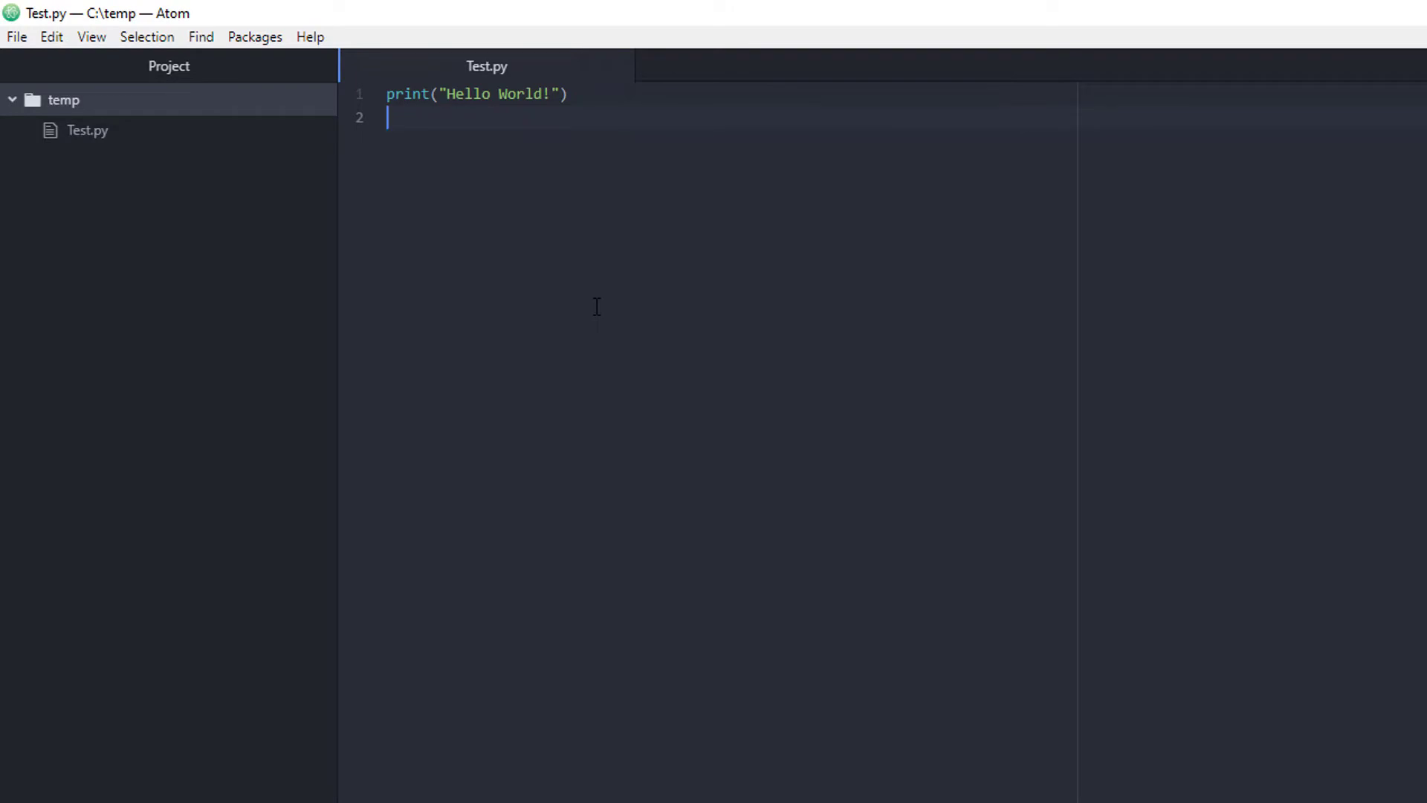